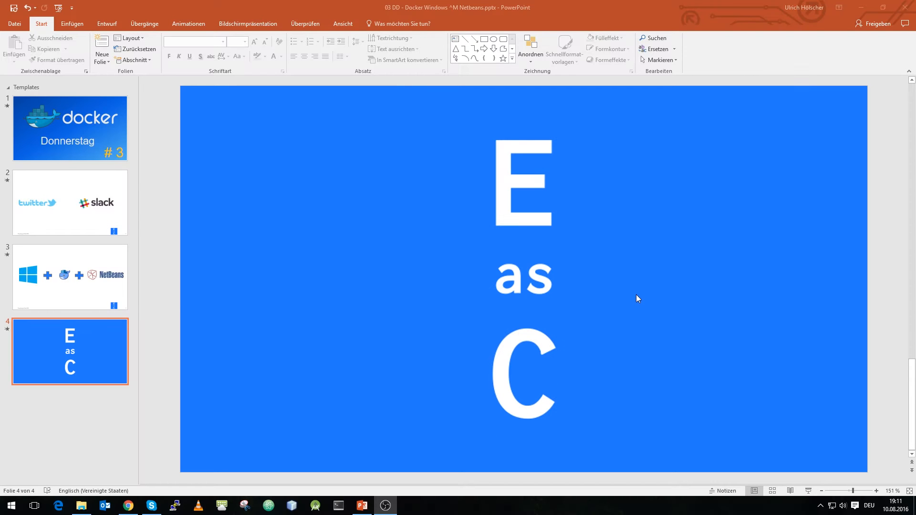
# - Bring the netbeans.org tab in Chrome to the front, leaving the PowerPoint slide
pyautogui.click(128, 506)
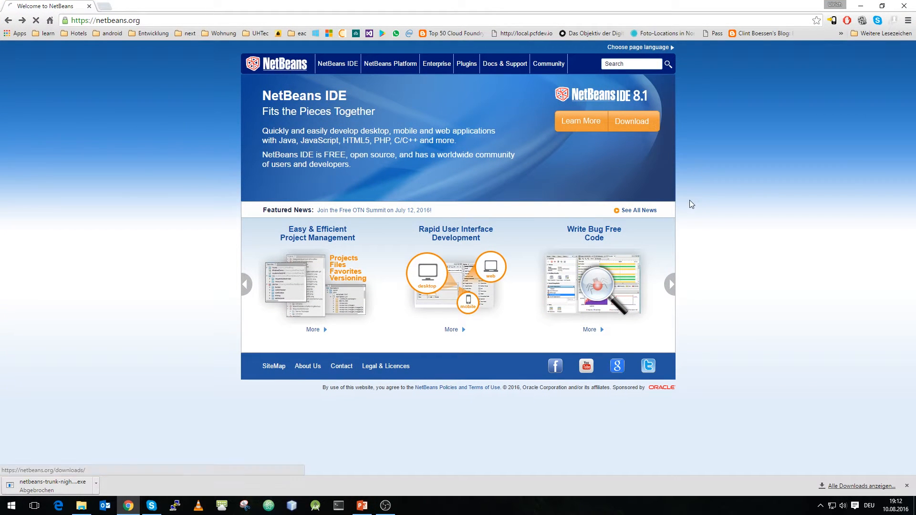
# - Go from netbeans.org Download to the Development nightly build downloads page
pyautogui.click(631, 121)
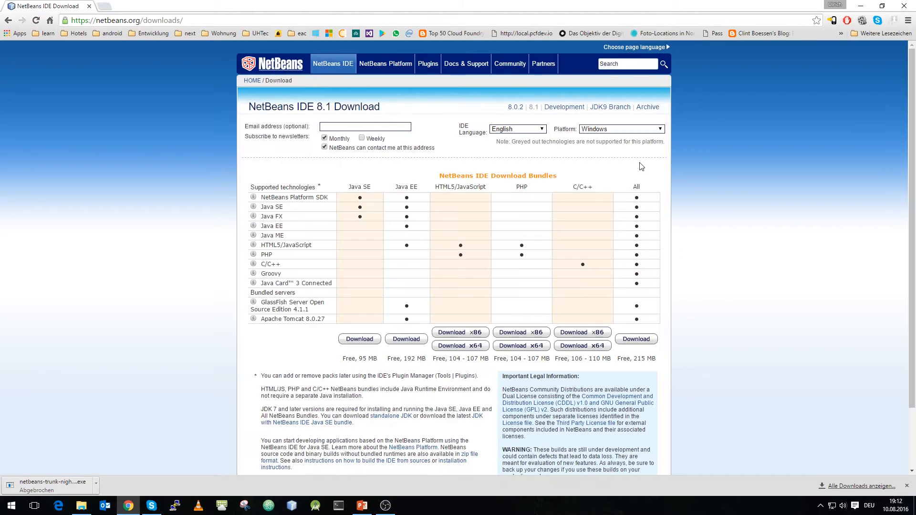
pyautogui.moveTo(542, 103)
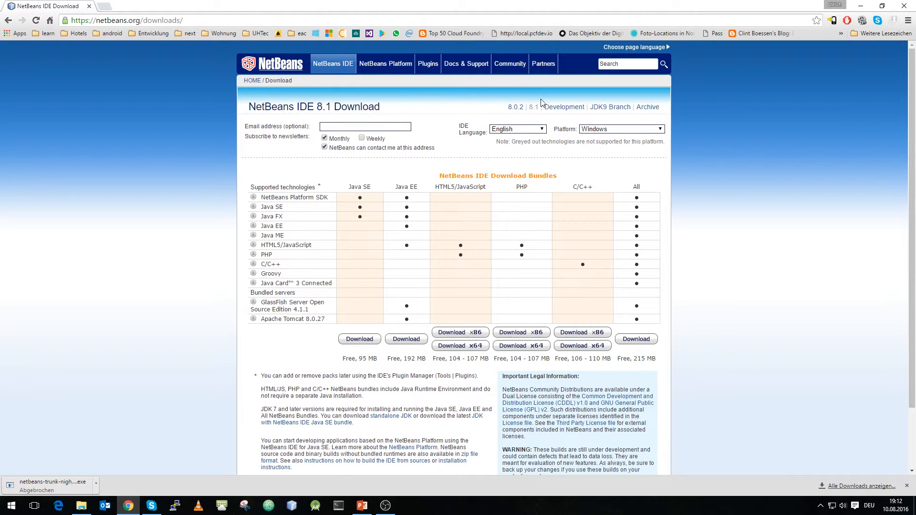
pyautogui.moveTo(563, 107)
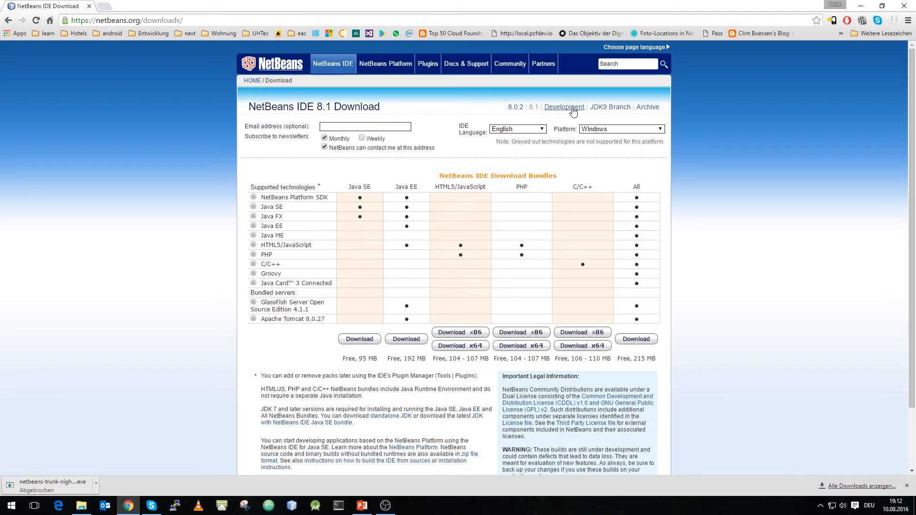
pyautogui.click(563, 107)
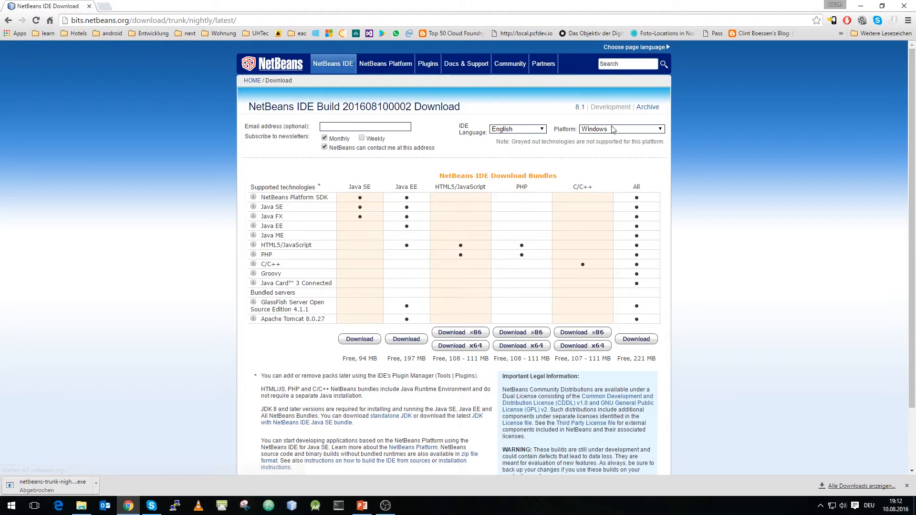
pyautogui.moveTo(700, 346)
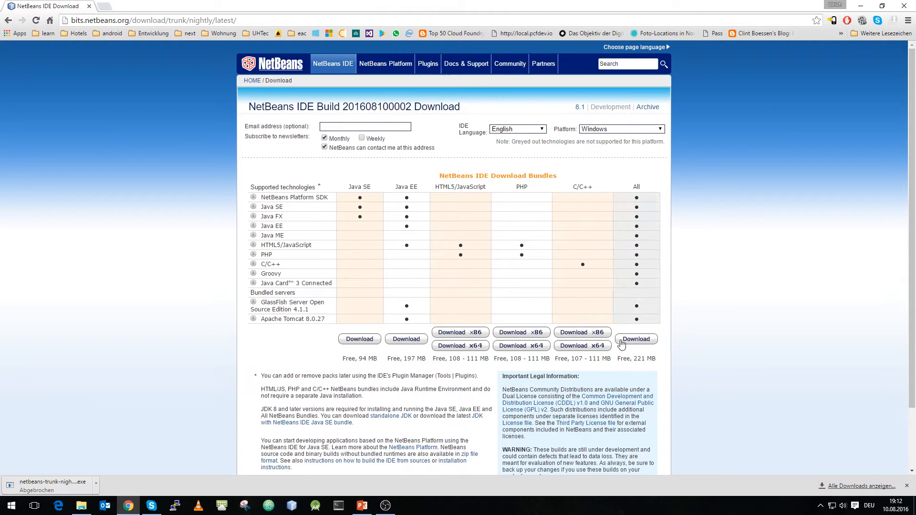
pyautogui.moveTo(690, 367)
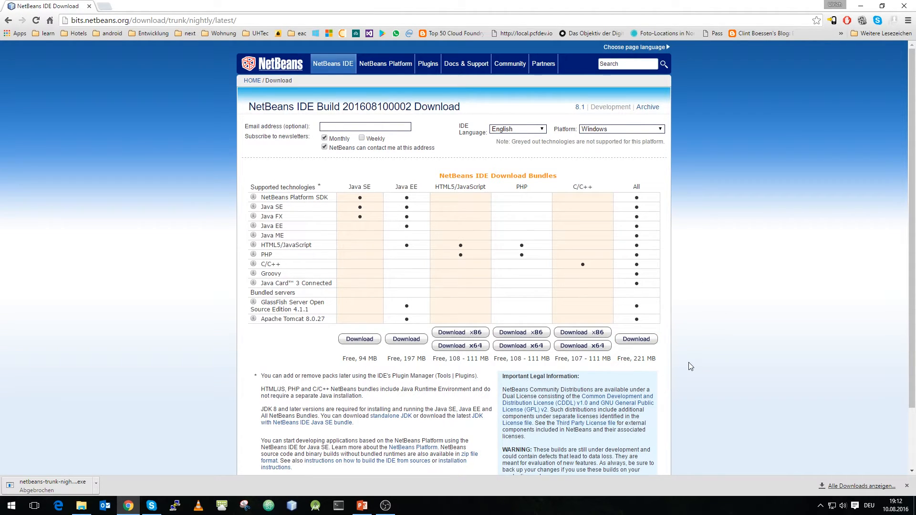
pyautogui.moveTo(667, 354)
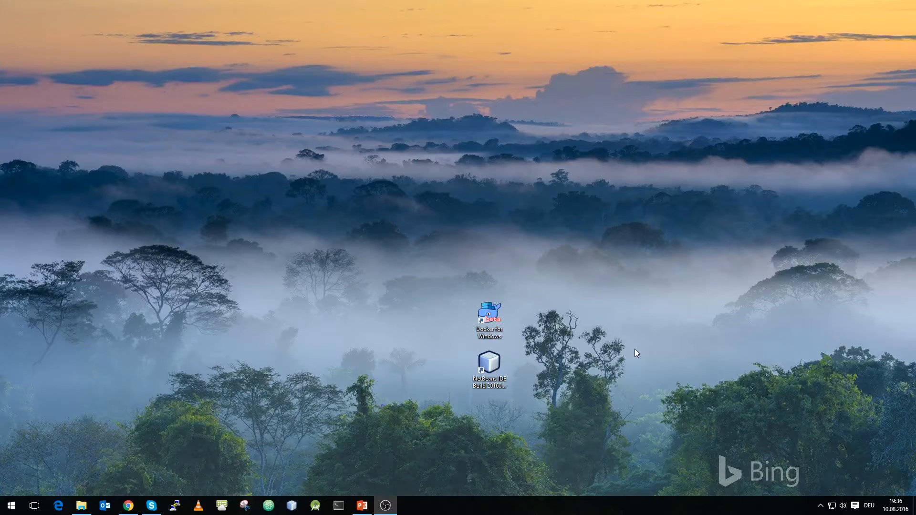
# - Launch NetBeans IDE from its desktop shortcut and show the Services panel with Docker
pyautogui.click(489, 364)
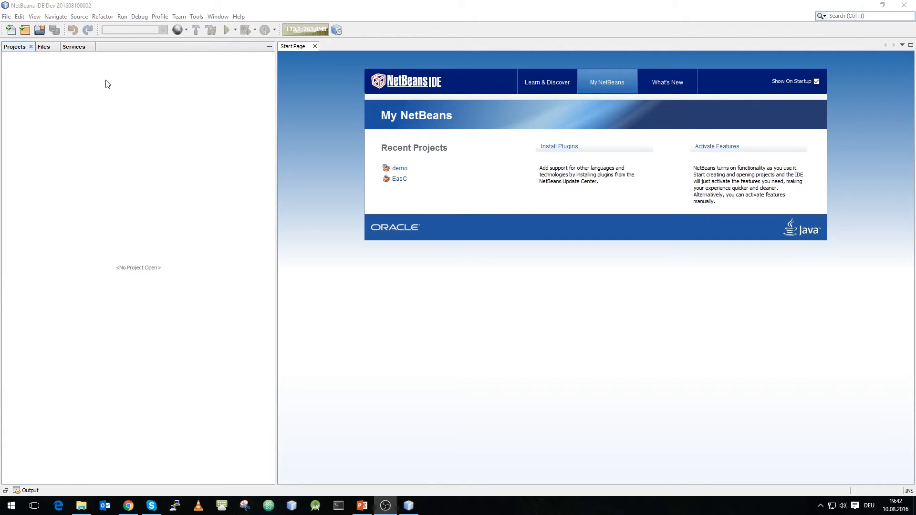
pyautogui.click(73, 46)
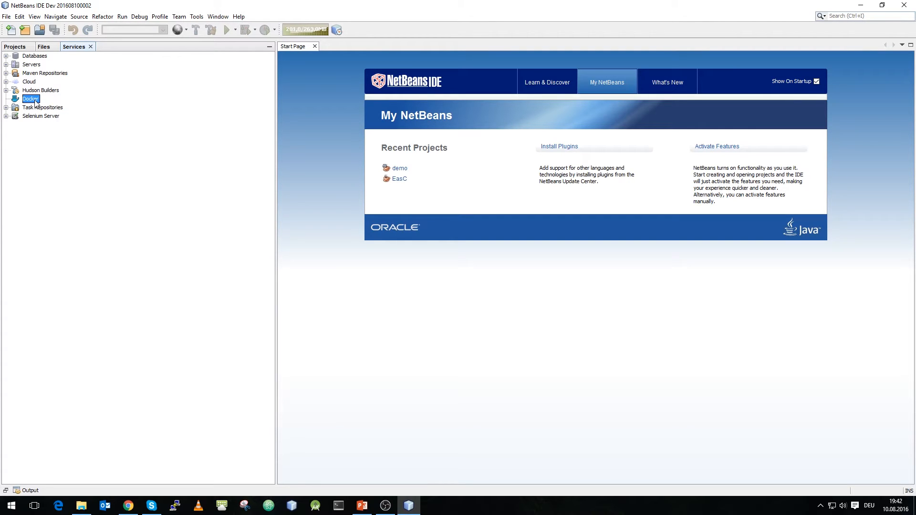
pyautogui.rightClick(30, 99)
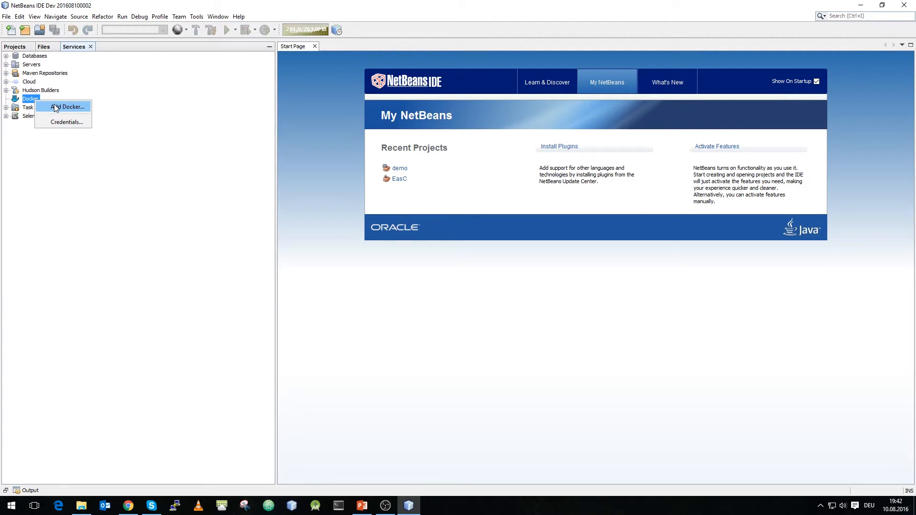
pyautogui.click(70, 106)
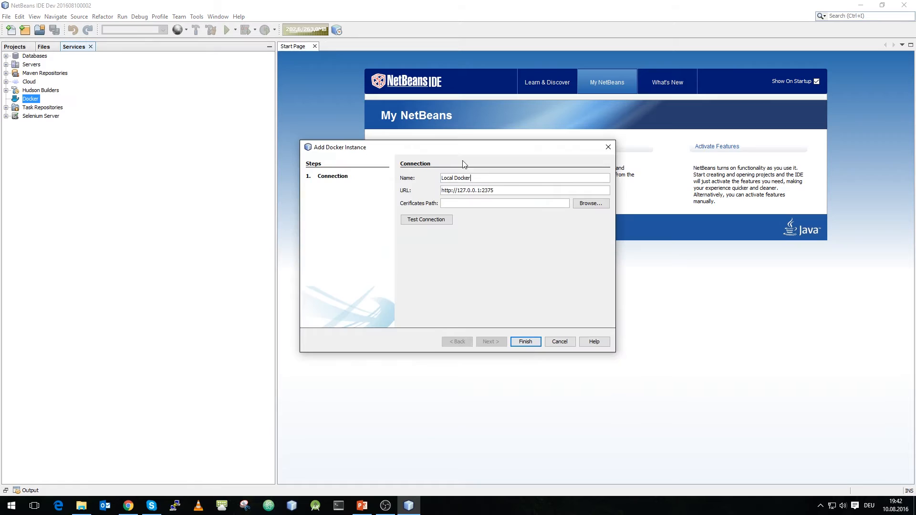
pyautogui.moveTo(507, 218)
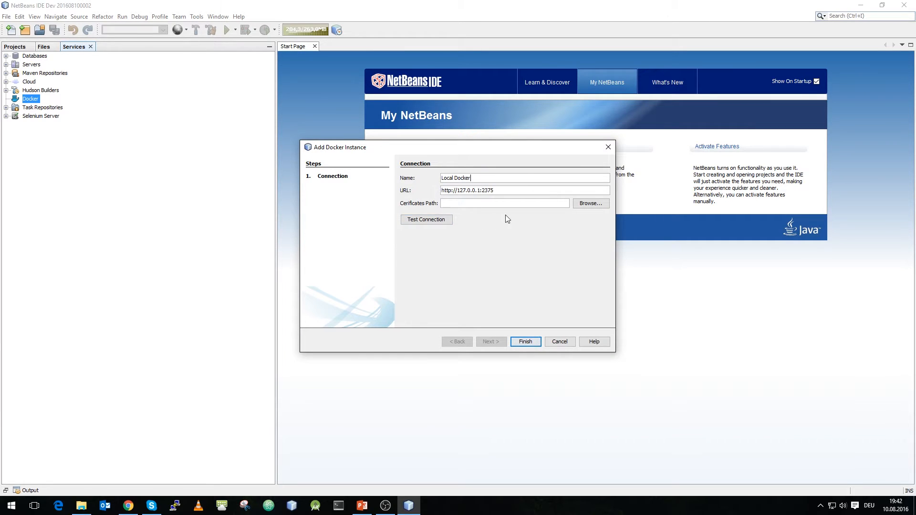
pyautogui.moveTo(523, 220)
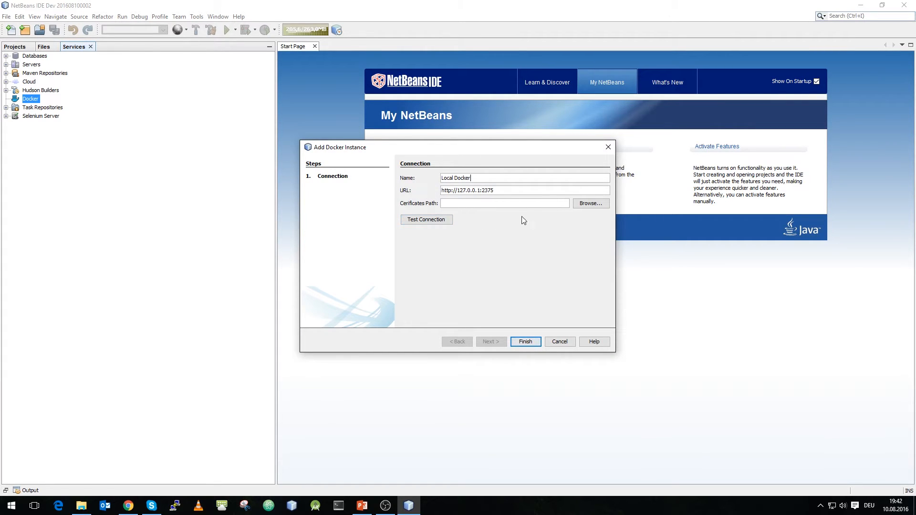
pyautogui.moveTo(530, 237)
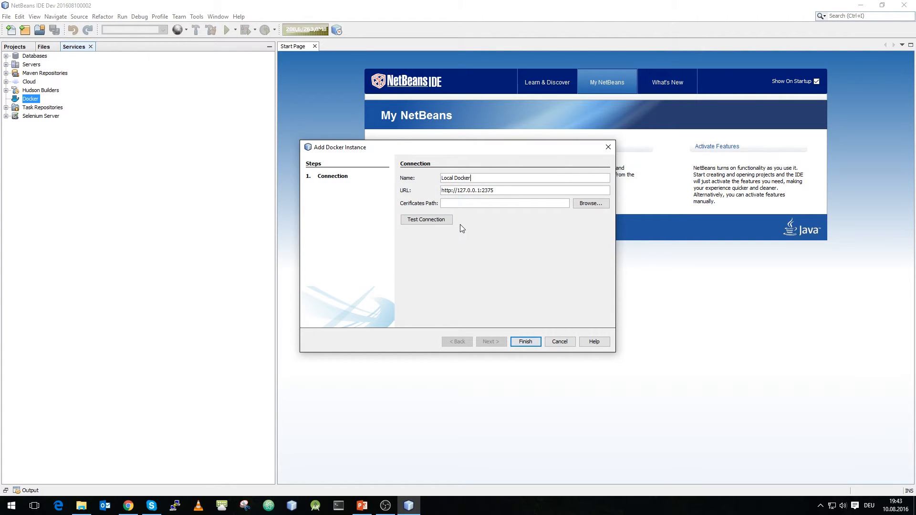
pyautogui.click(426, 219)
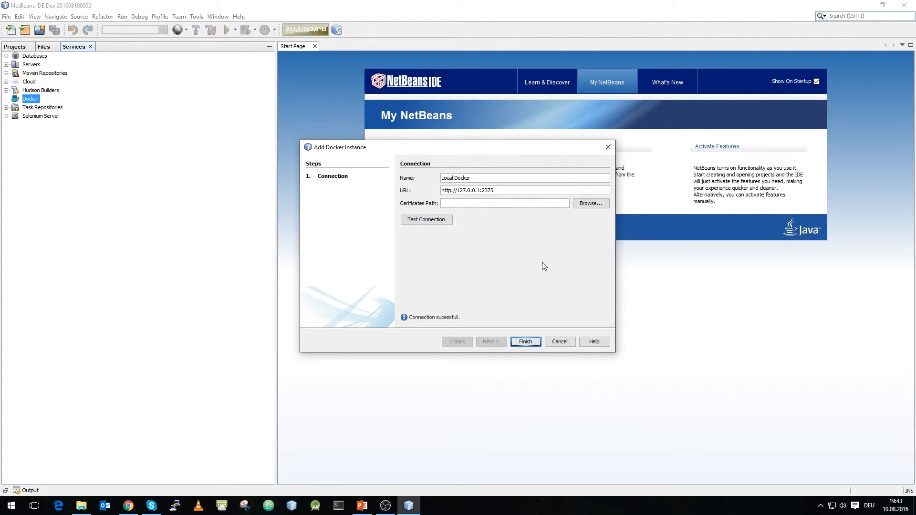
pyautogui.moveTo(365, 325)
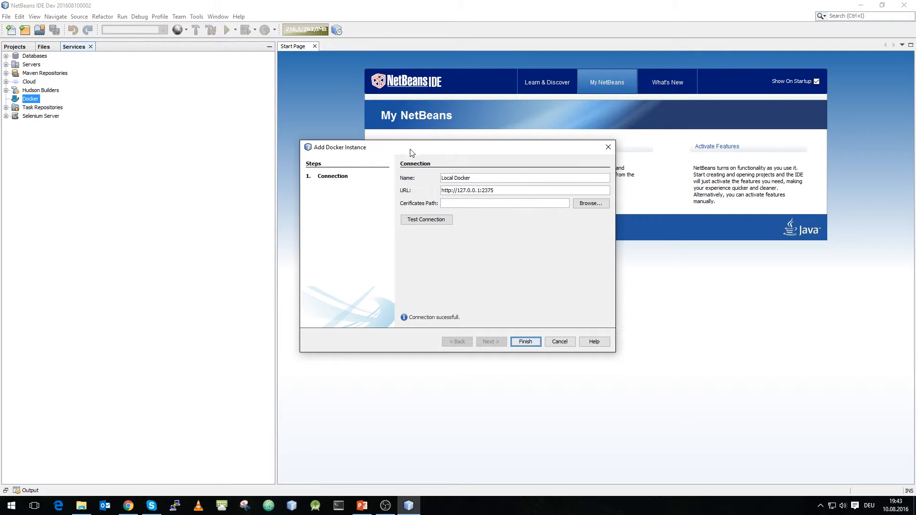
pyautogui.moveTo(445, 168)
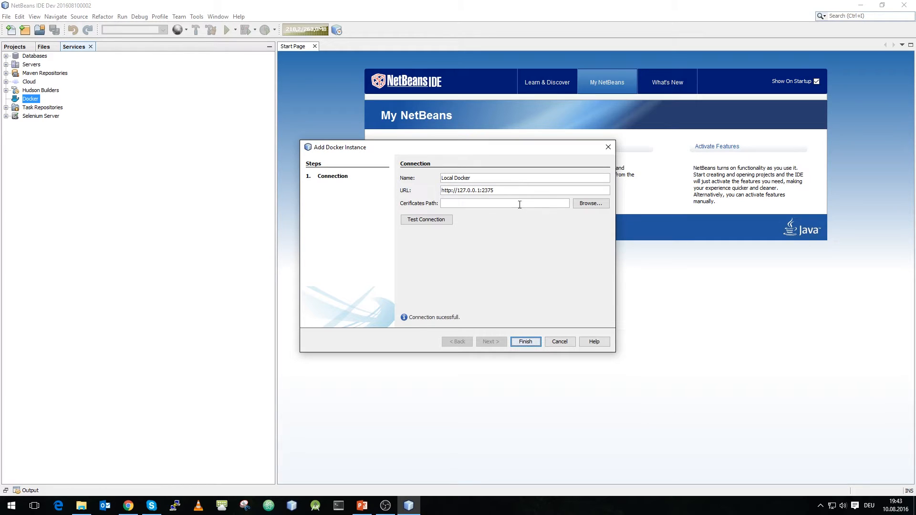
pyautogui.moveTo(521, 239)
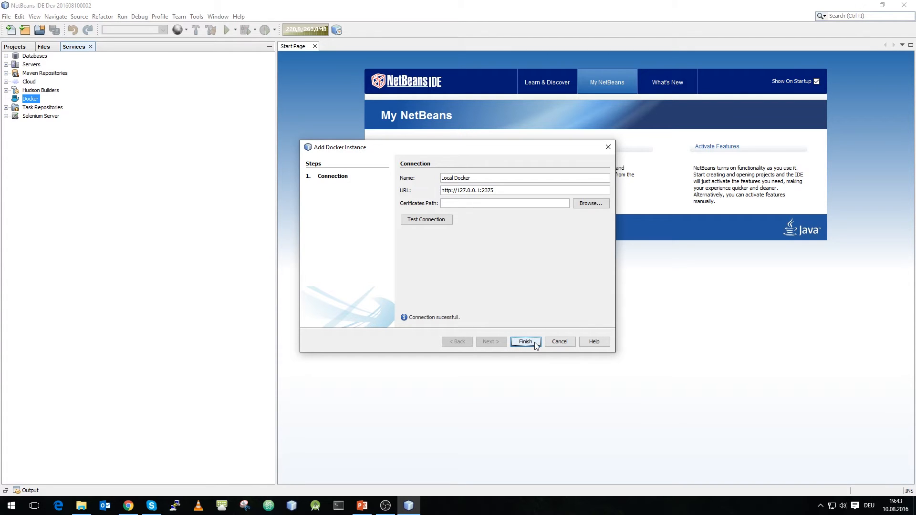
# - Finish adding Local Docker, expand its Images and Containers, and pick nginx:latest
pyautogui.click(525, 342)
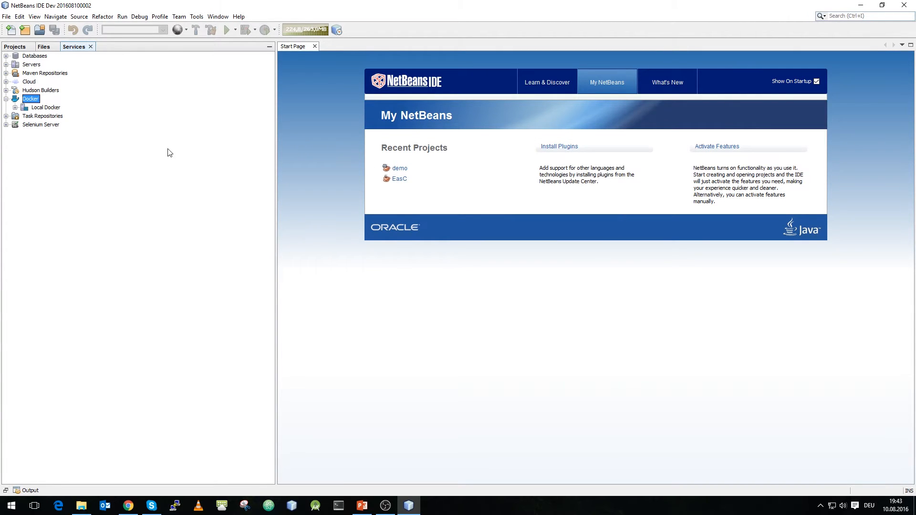
pyautogui.moveTo(53, 112)
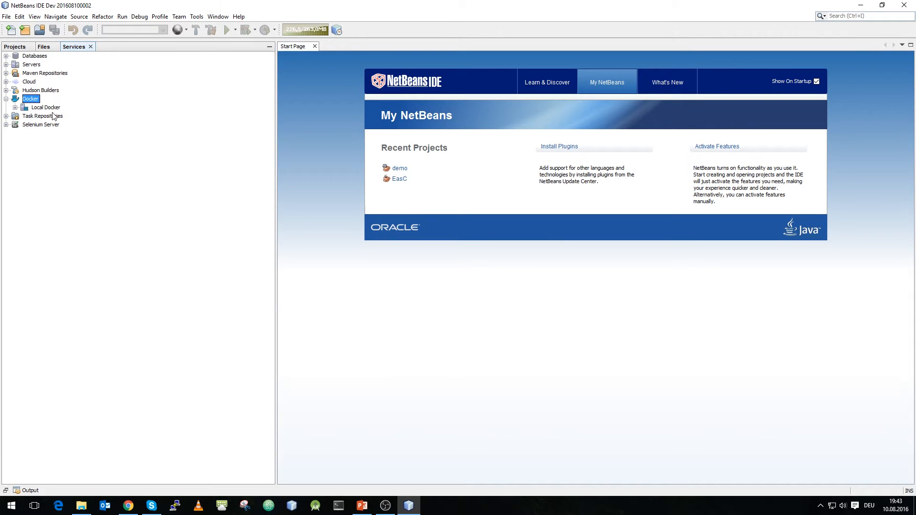
pyautogui.click(26, 107)
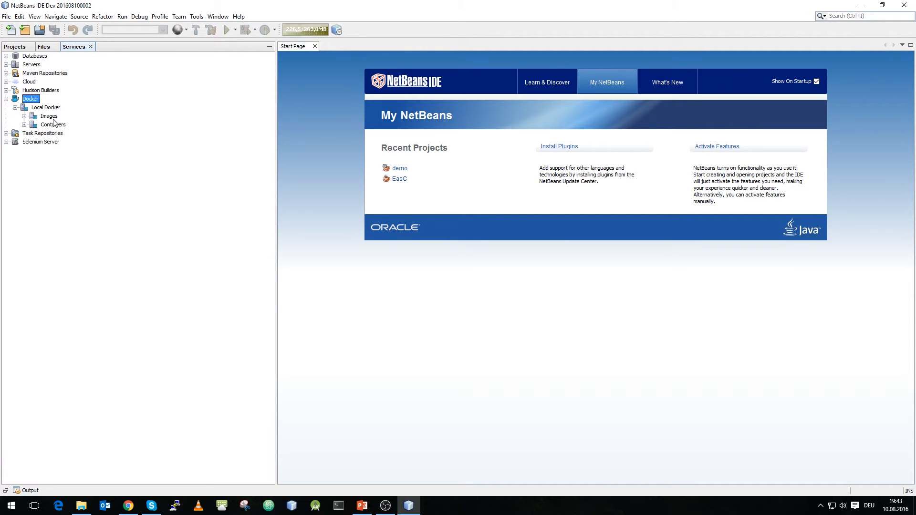
pyautogui.click(24, 115)
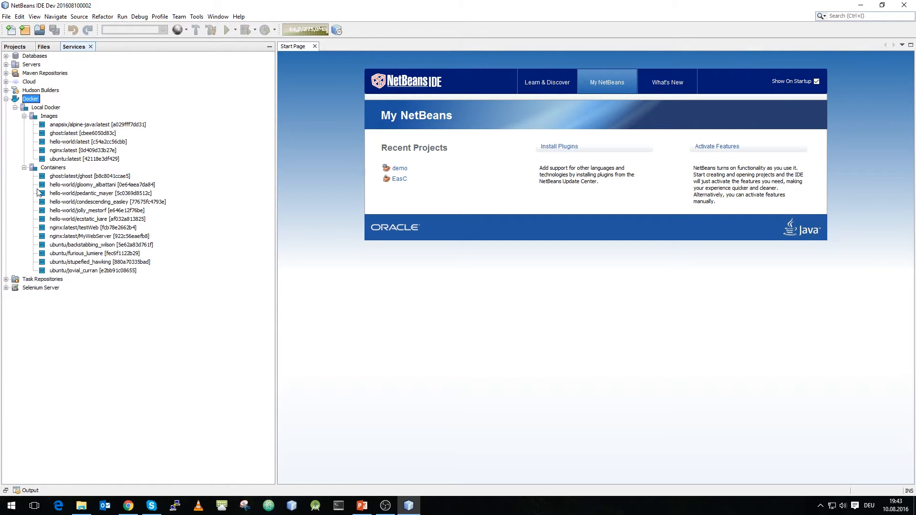
pyautogui.click(84, 150)
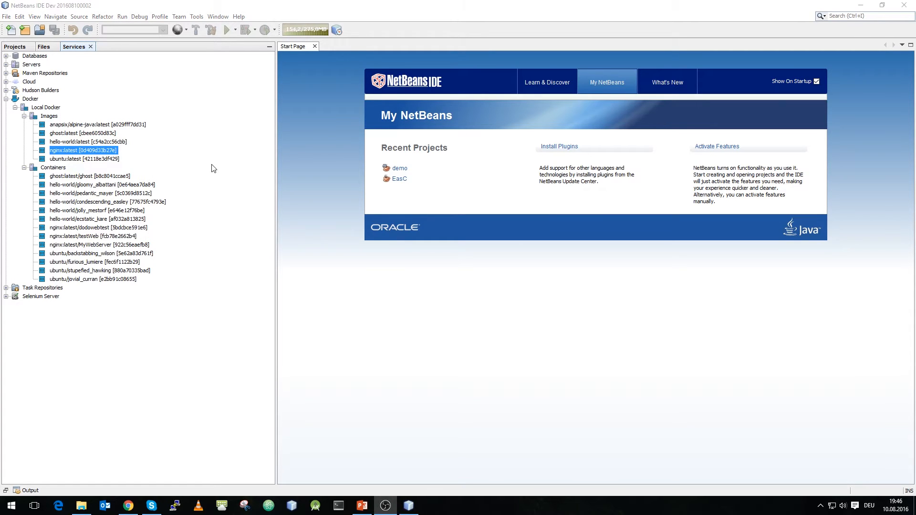
pyautogui.moveTo(167, 166)
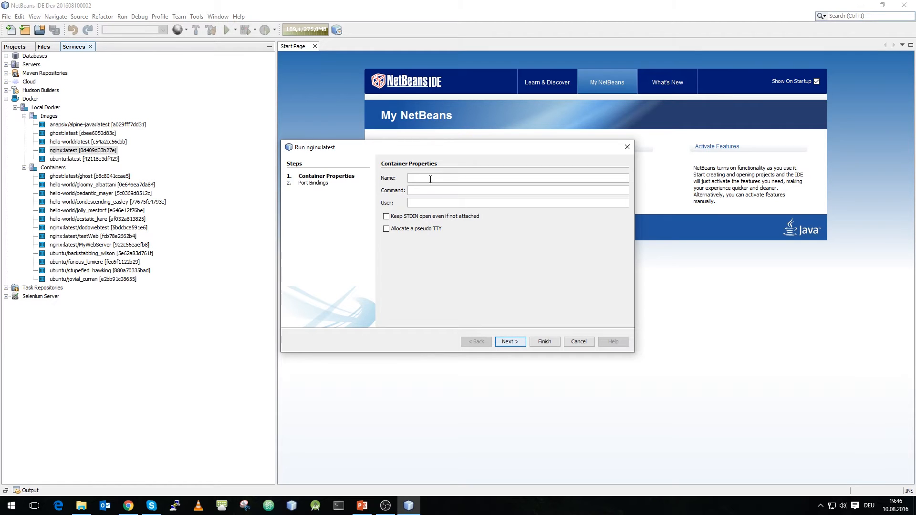
# - Name the nginx:latest container webtest and advance to port bindings
pyautogui.write('wet')
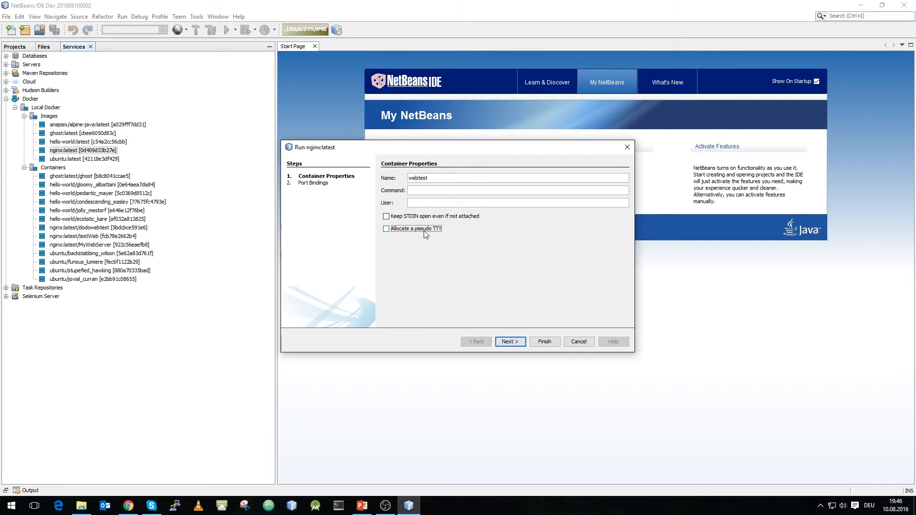
pyautogui.click(509, 341)
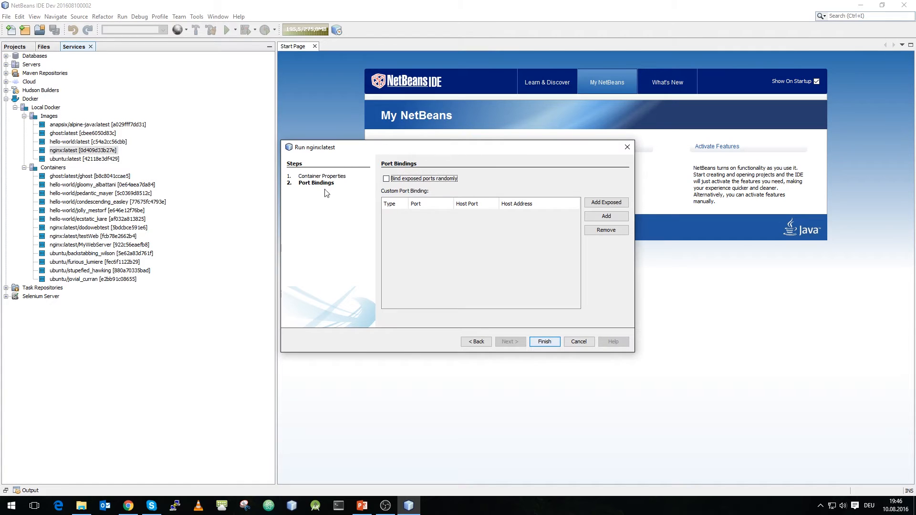
pyautogui.moveTo(536, 267)
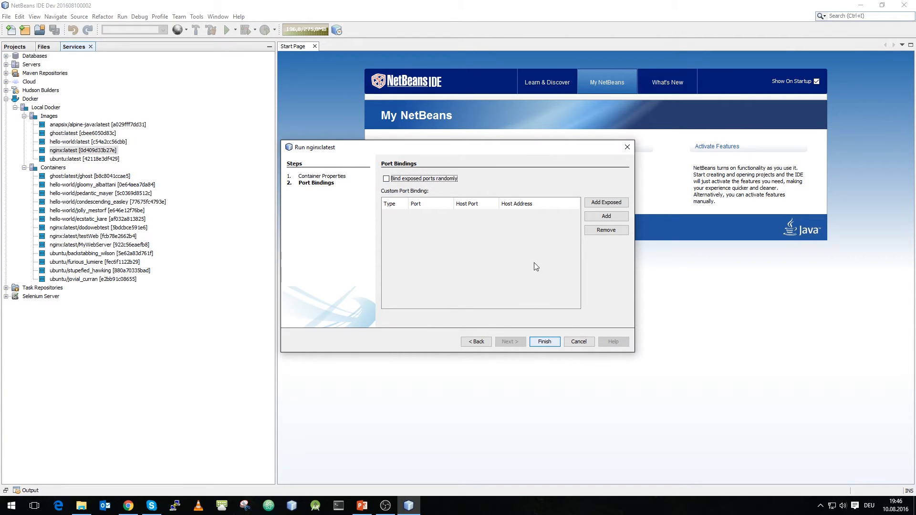
pyautogui.moveTo(451, 188)
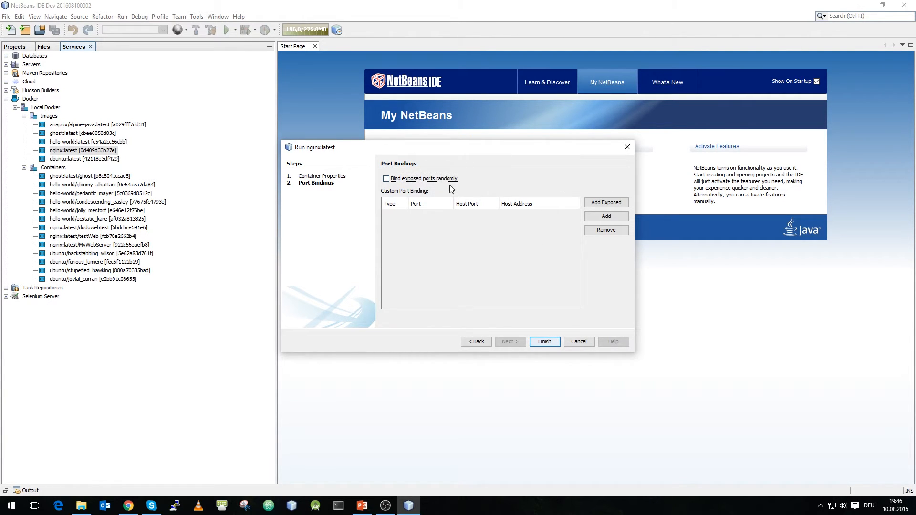
pyautogui.moveTo(412, 158)
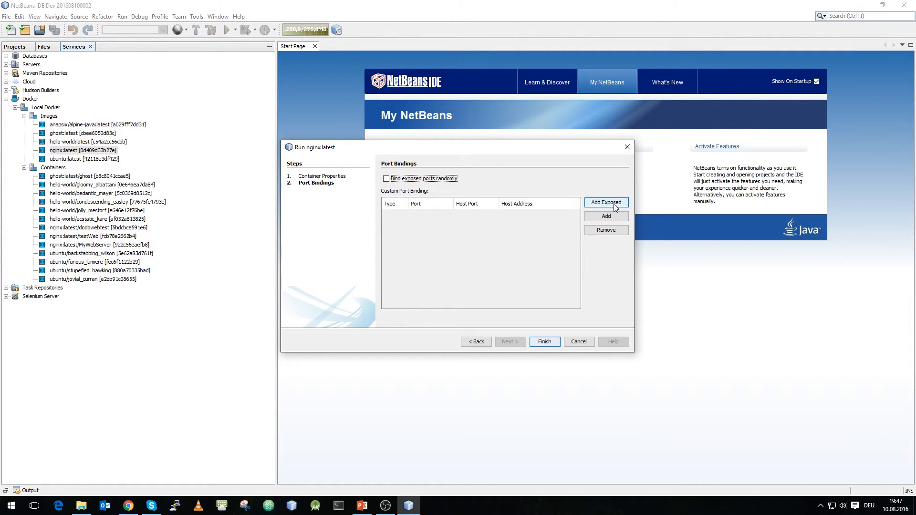
# - Add exposed ports, binding container port 80 to host 8080 and 443 to 4443
pyautogui.click(606, 202)
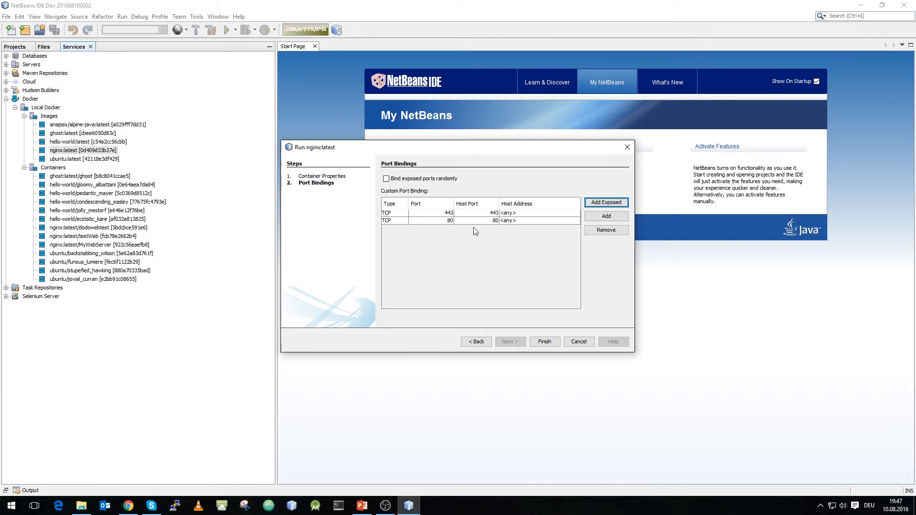
pyautogui.moveTo(509, 227)
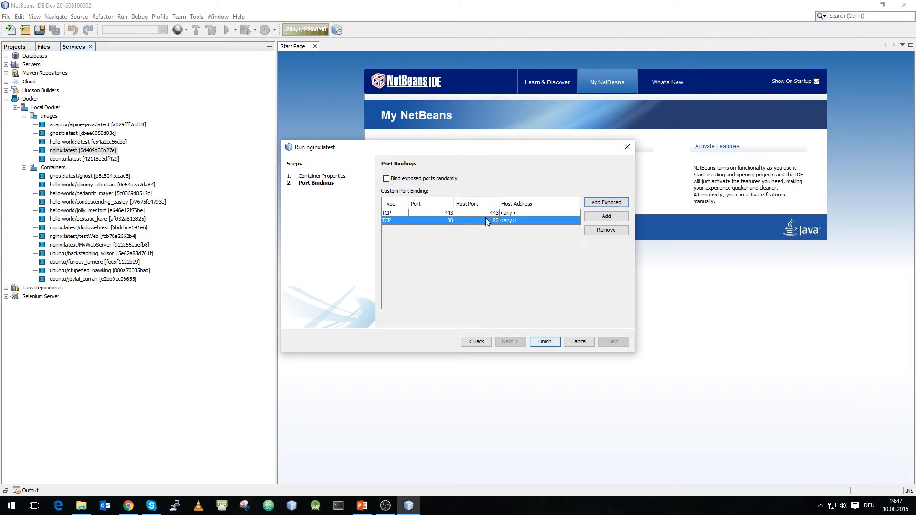
pyautogui.doubleClick(475, 221)
pyautogui.write('80')
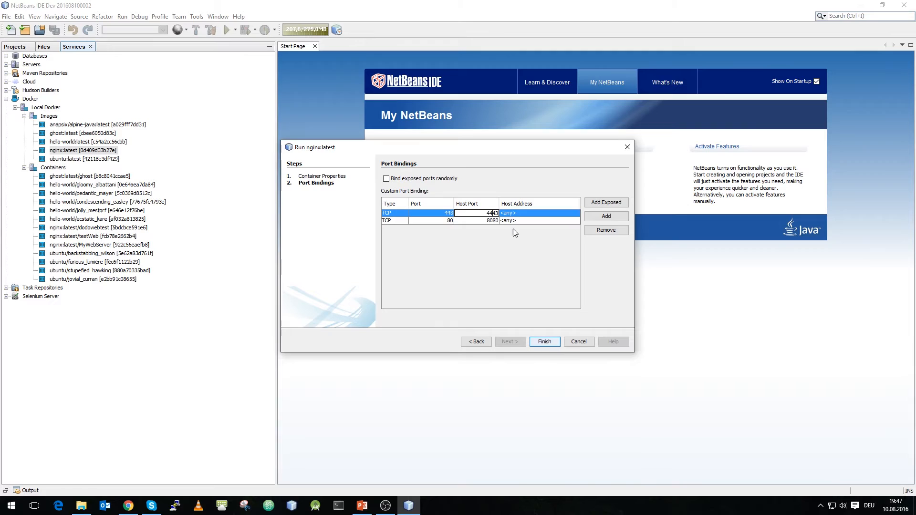
pyautogui.click(450, 221)
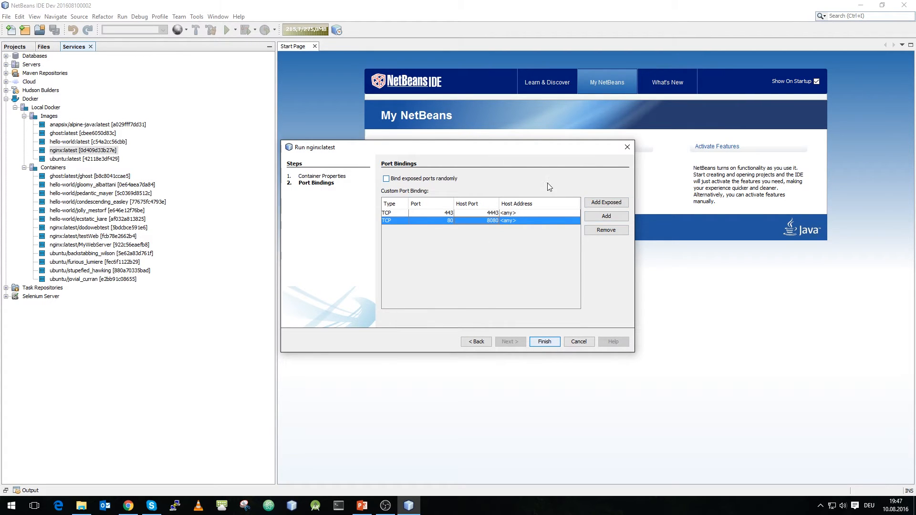
pyautogui.moveTo(529, 194)
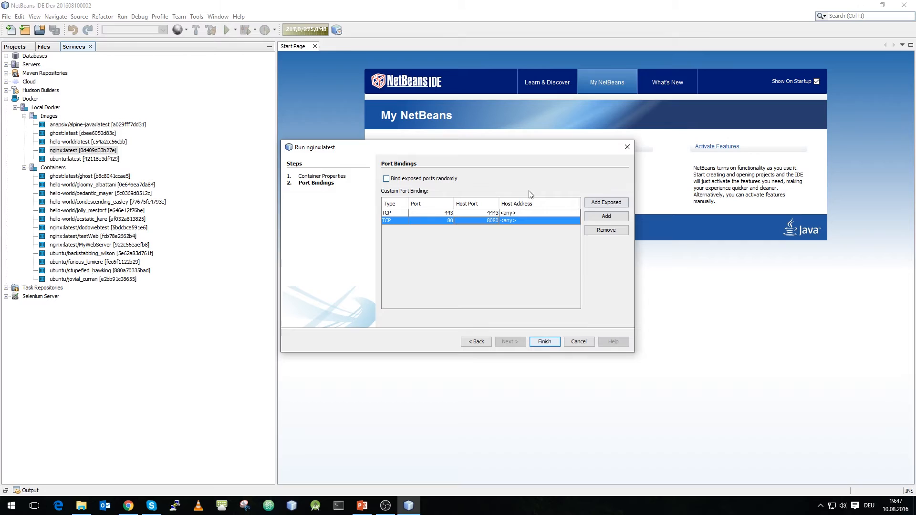
pyautogui.moveTo(510, 151)
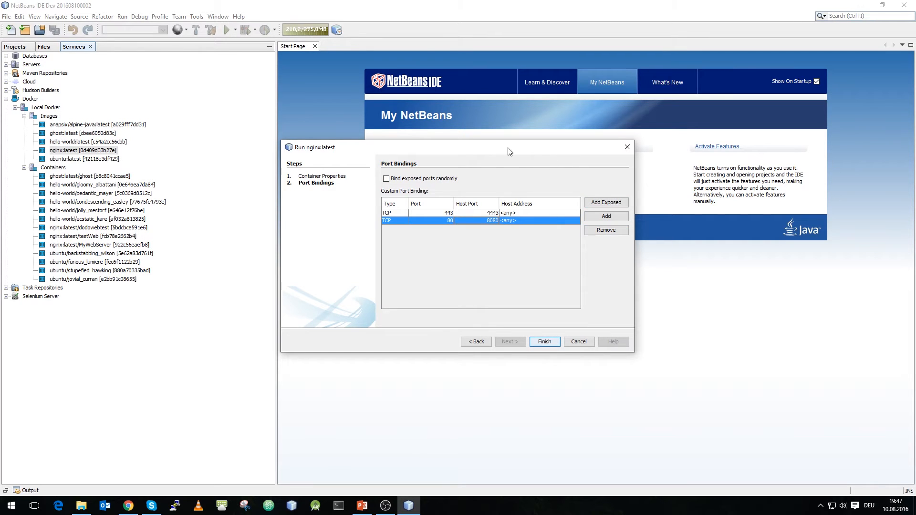
pyautogui.moveTo(528, 291)
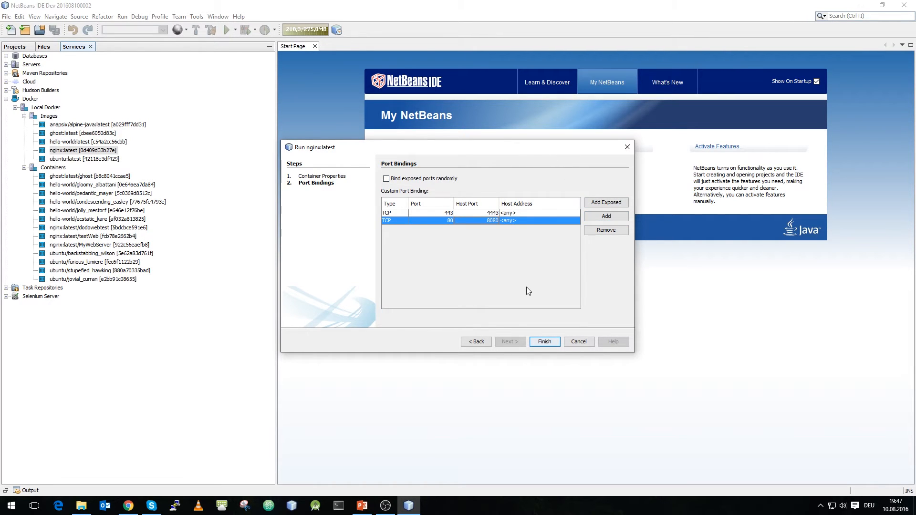
pyautogui.moveTo(570, 318)
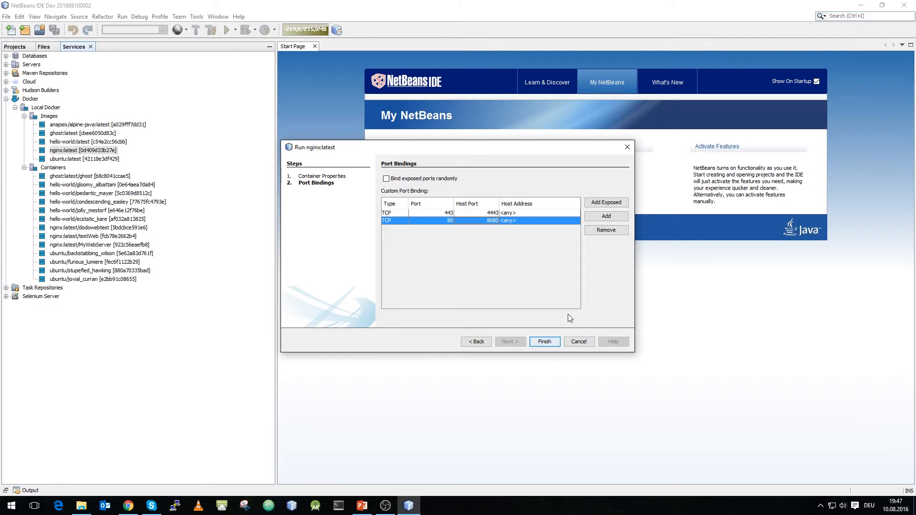
# - Finish the Run wizard to start the webtest container and show its output log
pyautogui.click(543, 341)
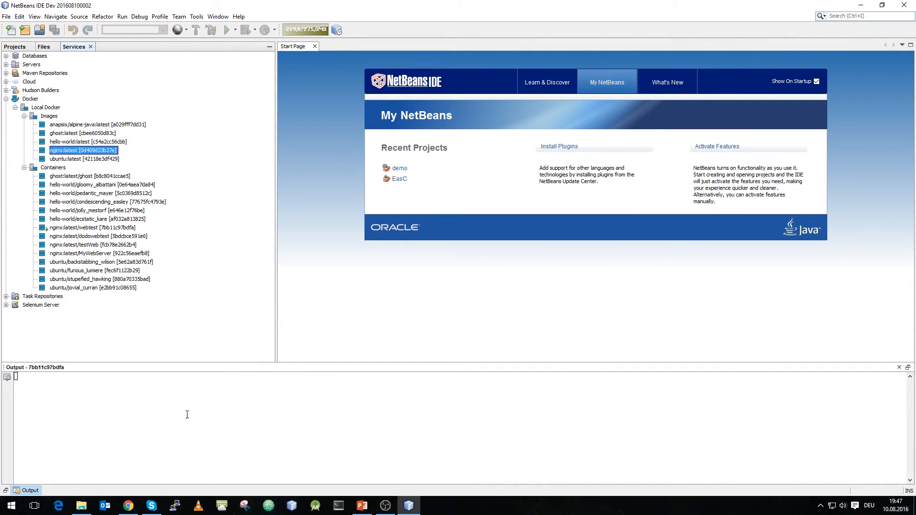
pyautogui.moveTo(217, 432)
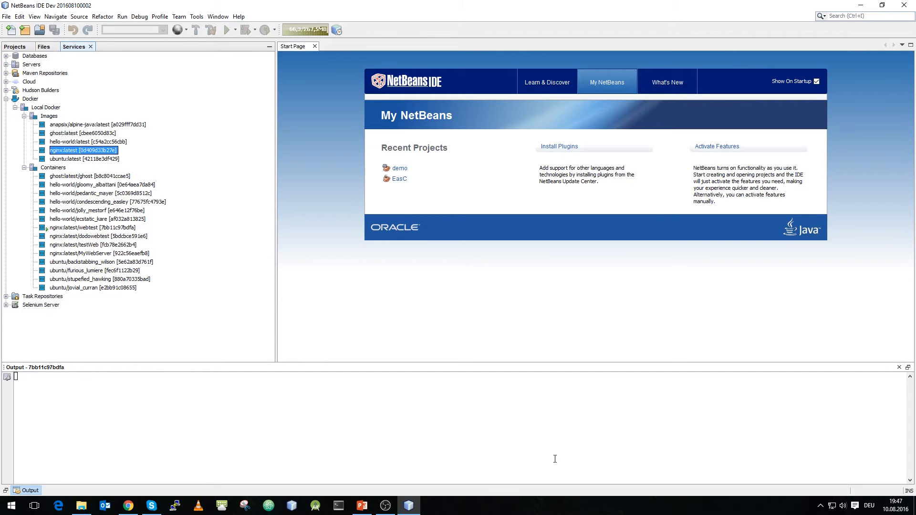
pyautogui.moveTo(129, 373)
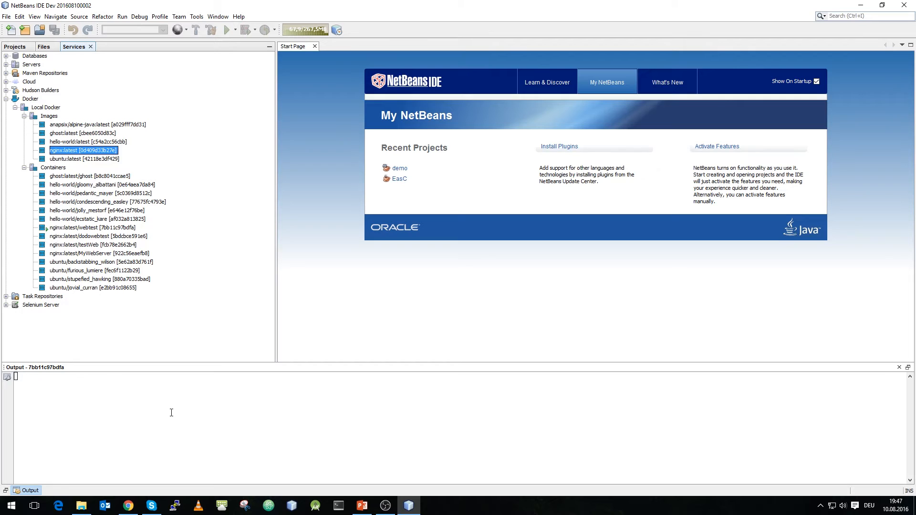
pyautogui.moveTo(75, 221)
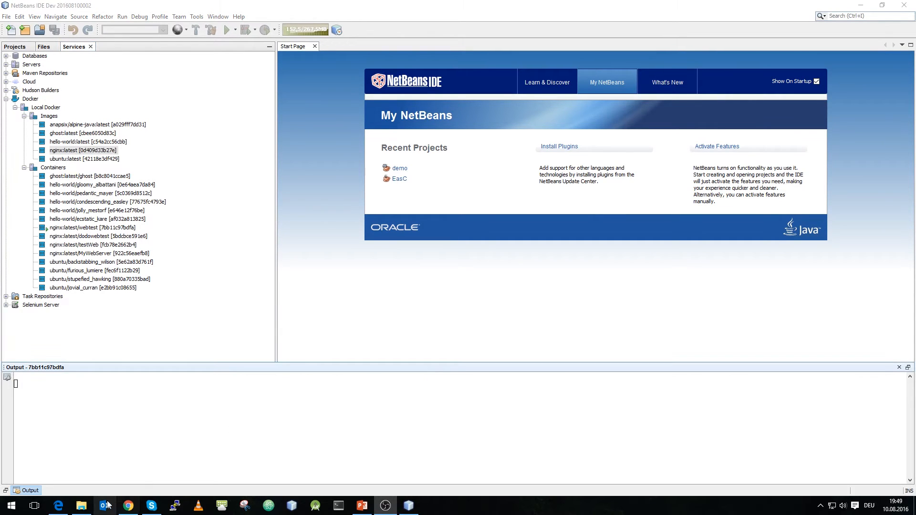
pyautogui.click(57, 506)
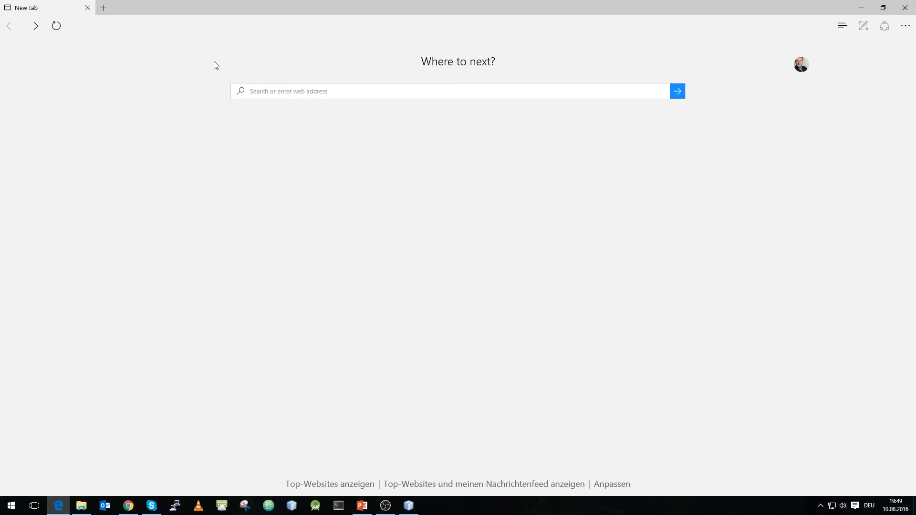
pyautogui.write('localhost:8080/')
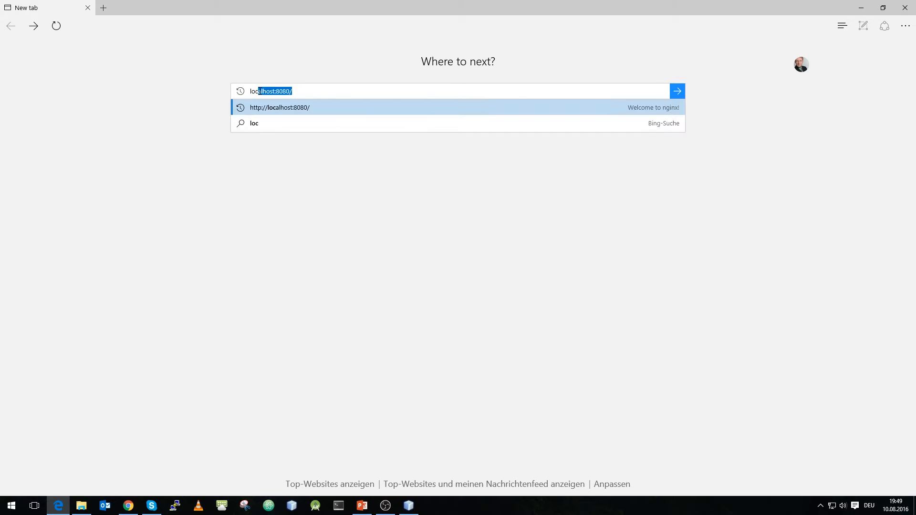
pyautogui.click(279, 107)
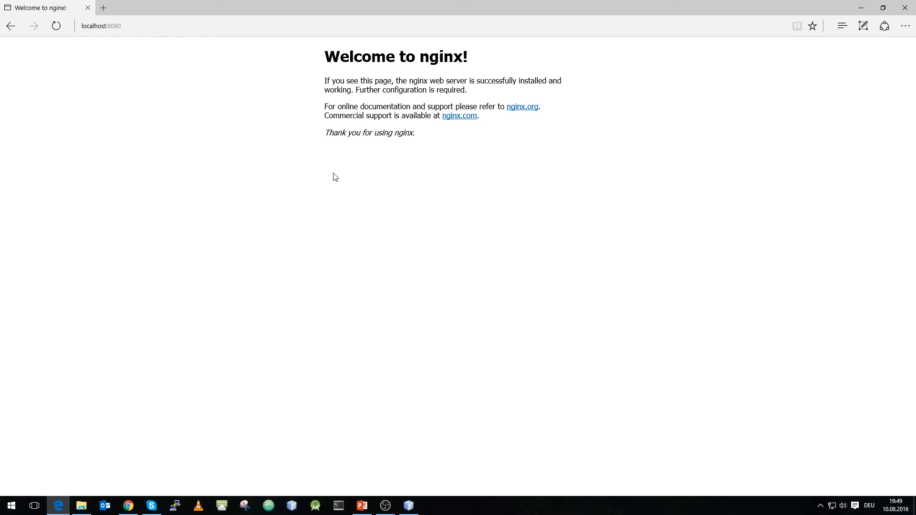
pyautogui.moveTo(471, 170)
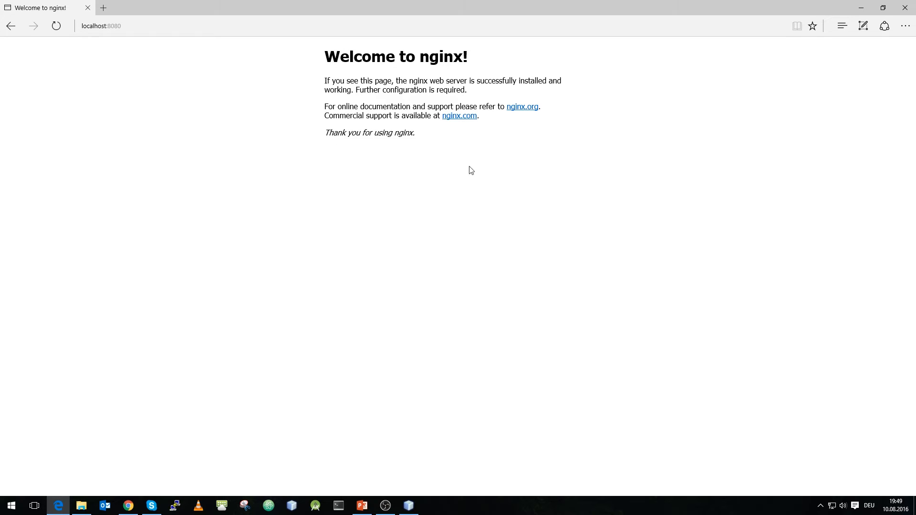
pyautogui.moveTo(754, 271)
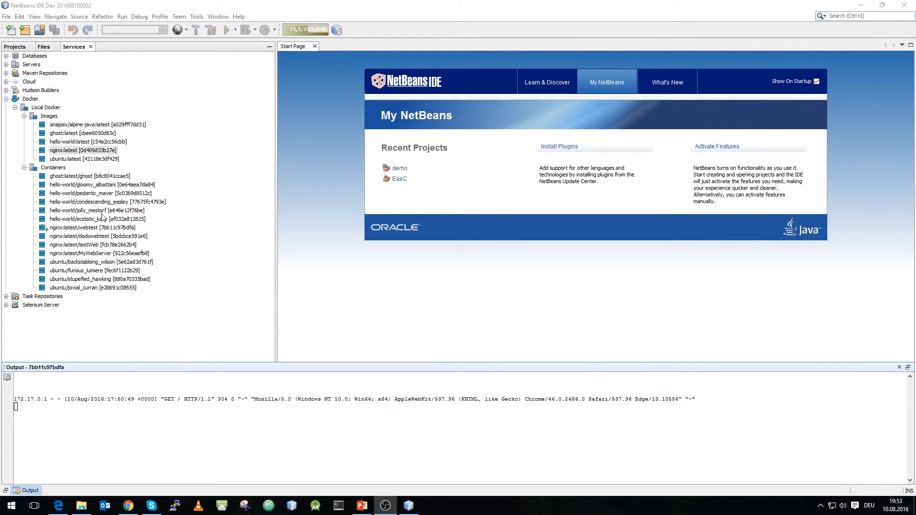
# - Stop the nginx:latest webtest container from its context menu
pyautogui.click(84, 227)
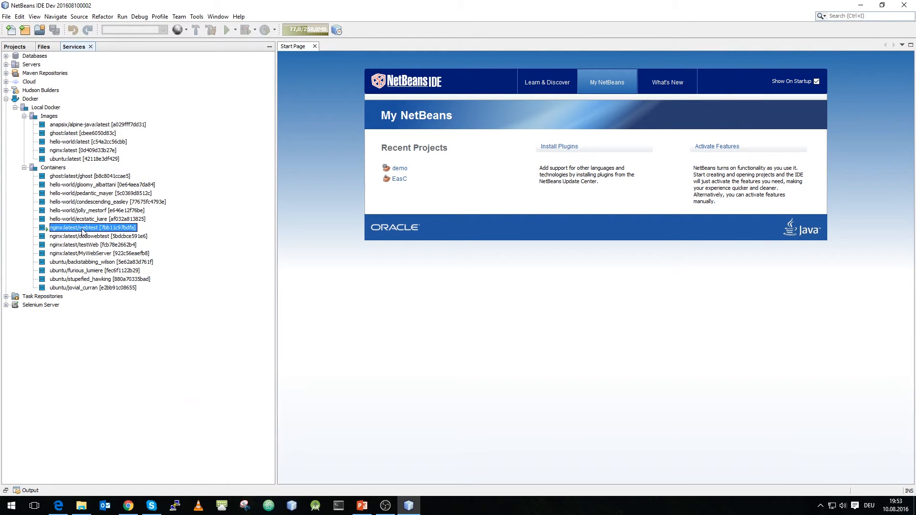
pyautogui.rightClick(92, 227)
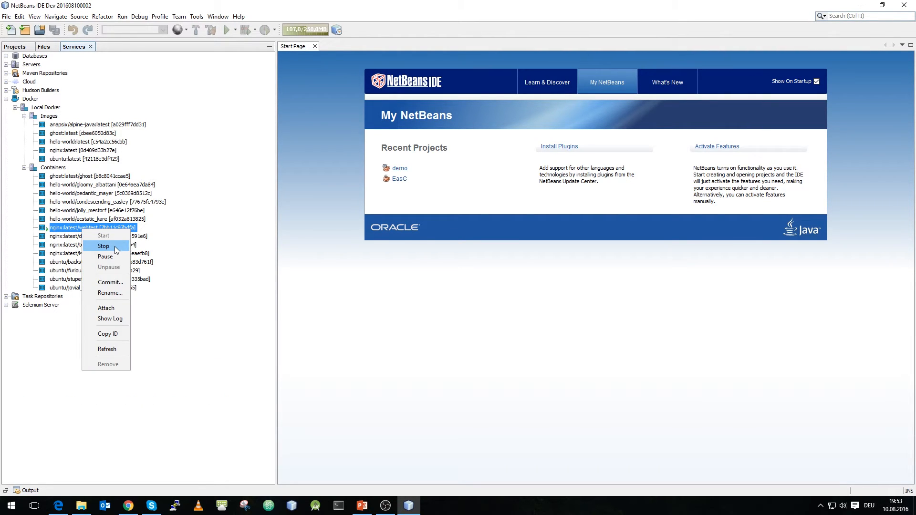
pyautogui.click(104, 245)
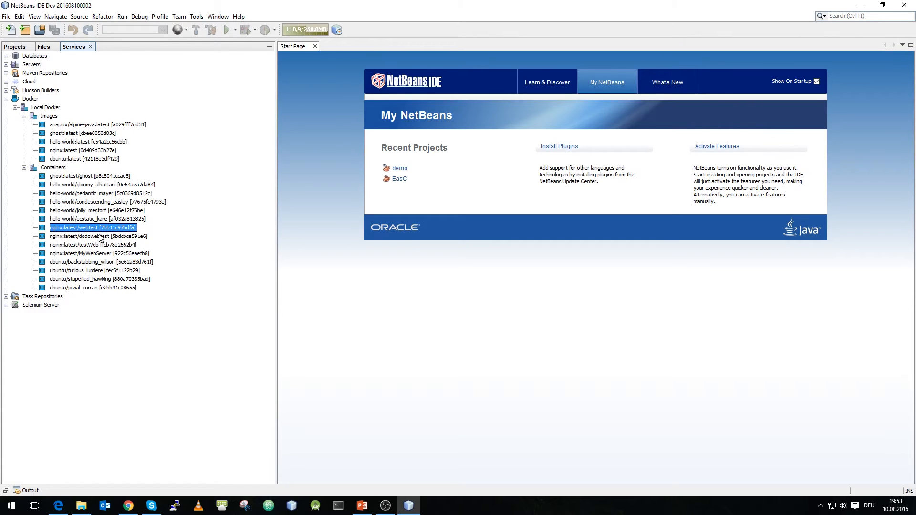
pyautogui.moveTo(82, 244)
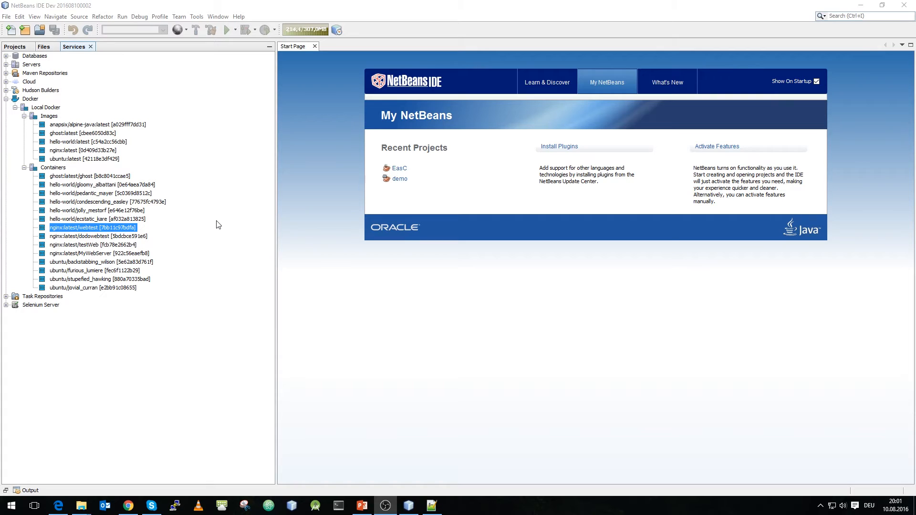
pyautogui.moveTo(92, 122)
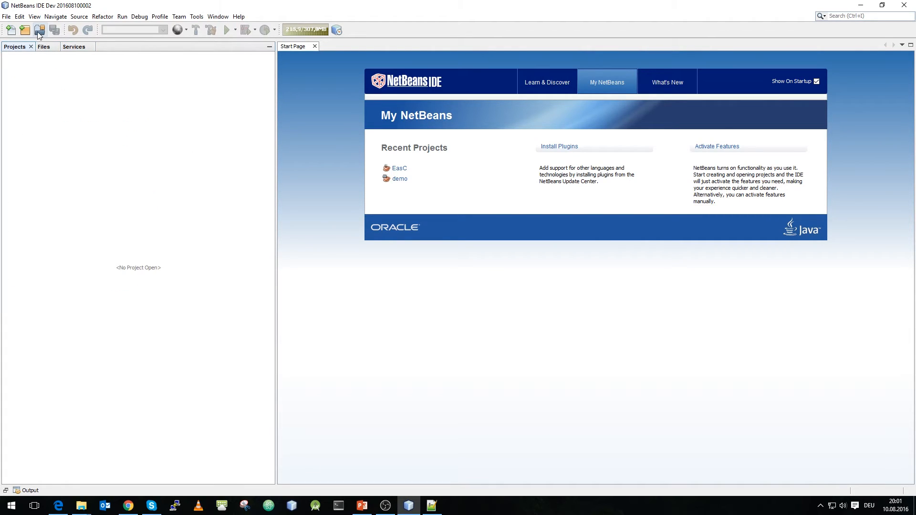
# - Create a Java Application project named DoDoDemo with its DoDoDemo main class
pyautogui.click(39, 30)
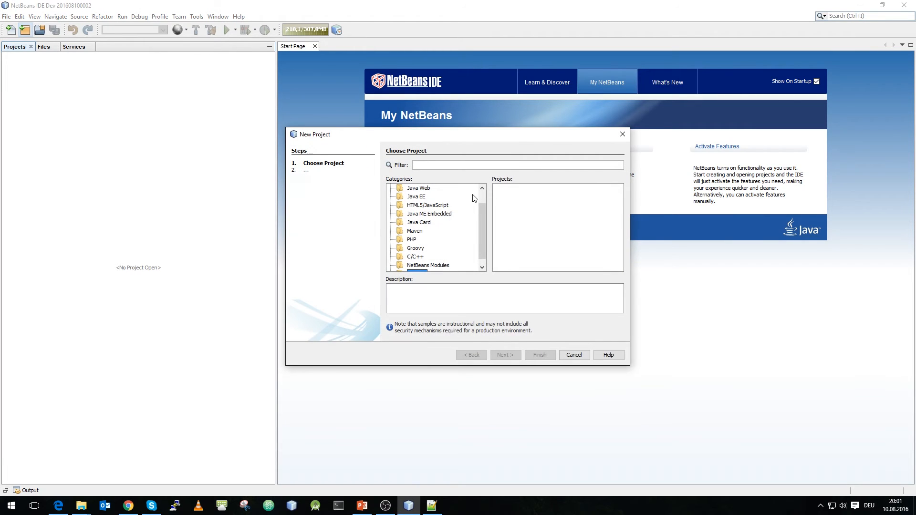
pyautogui.click(413, 188)
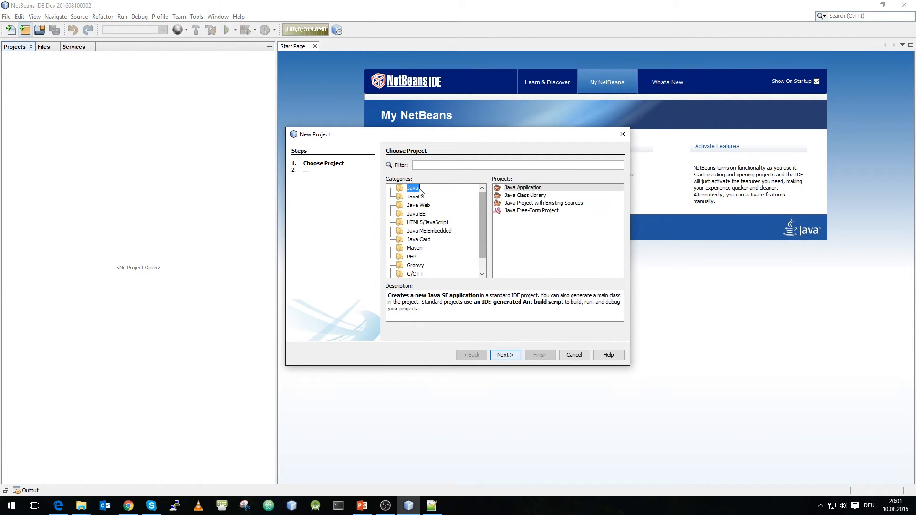
pyautogui.click(505, 354)
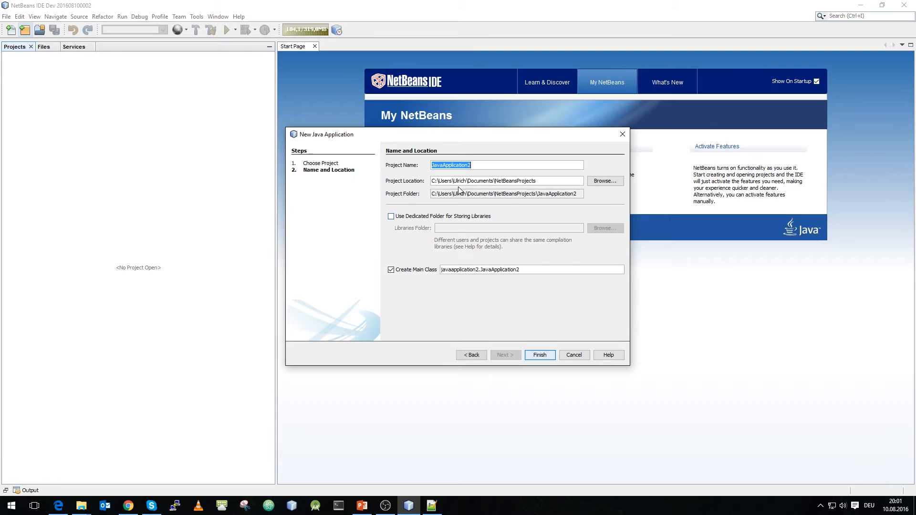
pyautogui.write('DoDoDemo')
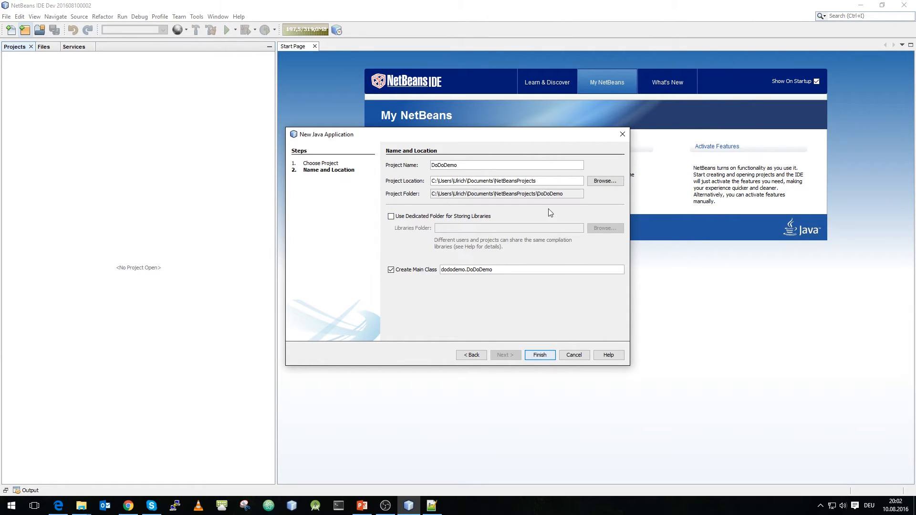
pyautogui.click(538, 354)
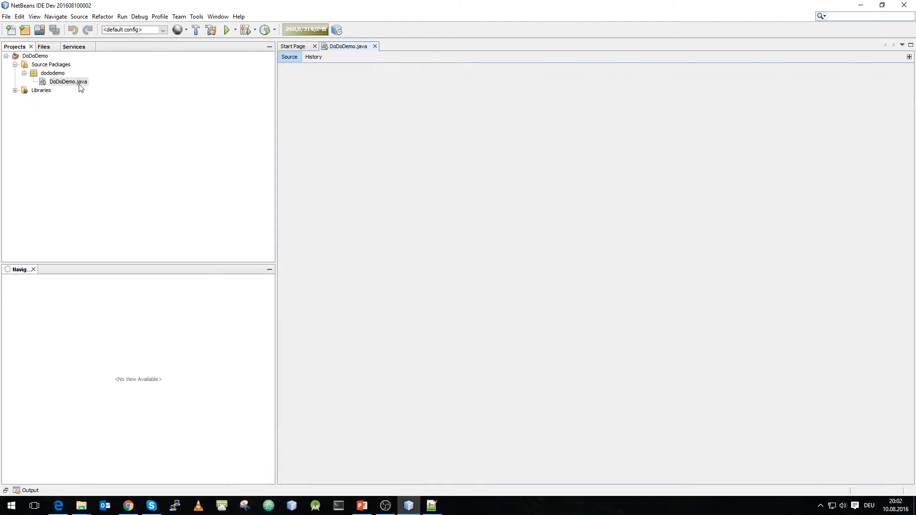
# - Replace the TODO with a println of 'Hello Docker Donnerstag!', save all, and run the project
pyautogui.doubleClick(69, 81)
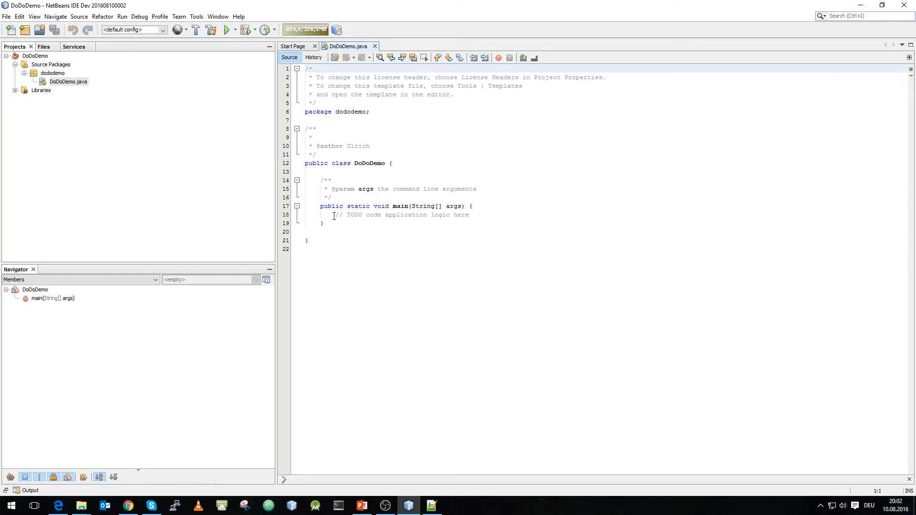
pyautogui.tripleClick(401, 215)
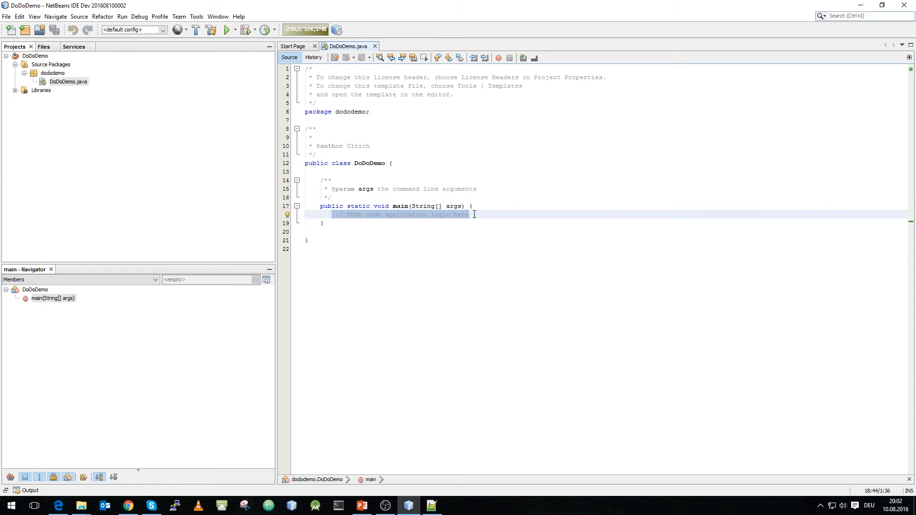
pyautogui.write('sou')
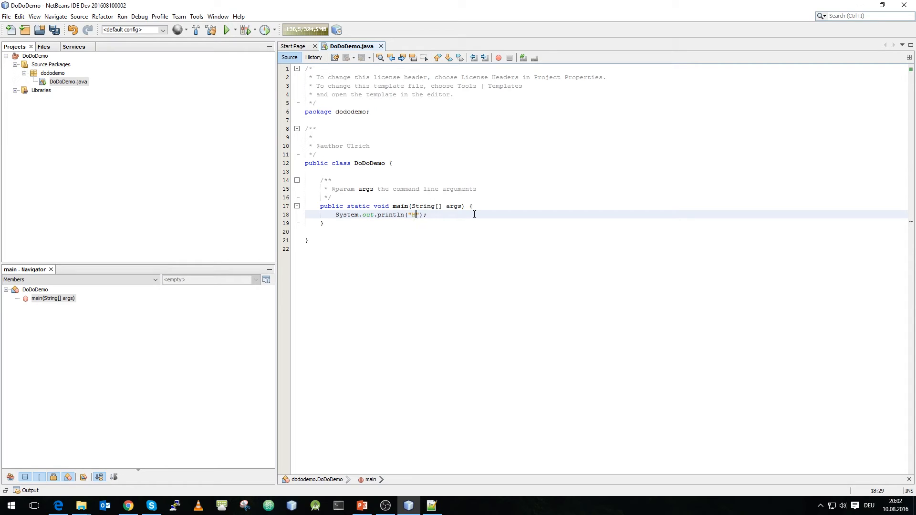
pyautogui.write('Hello Docker Donnerstag!')
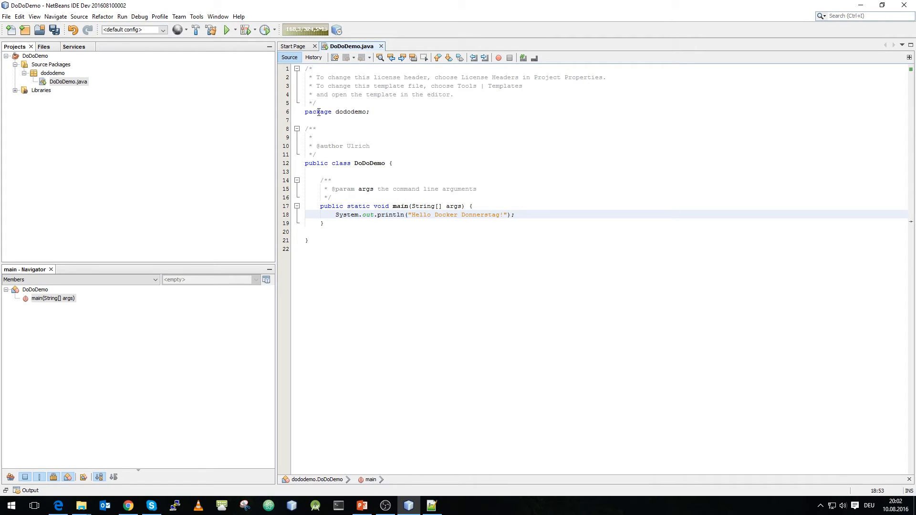
pyautogui.click(228, 30)
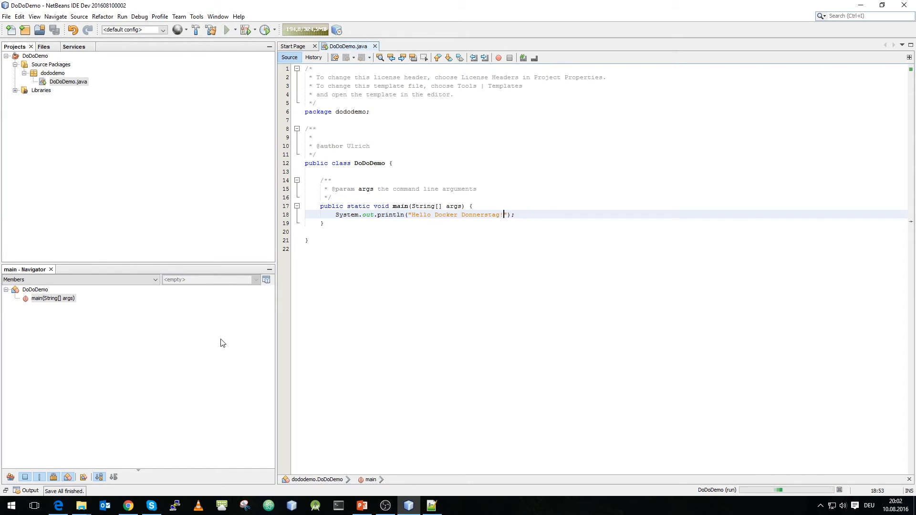
pyautogui.click(227, 30)
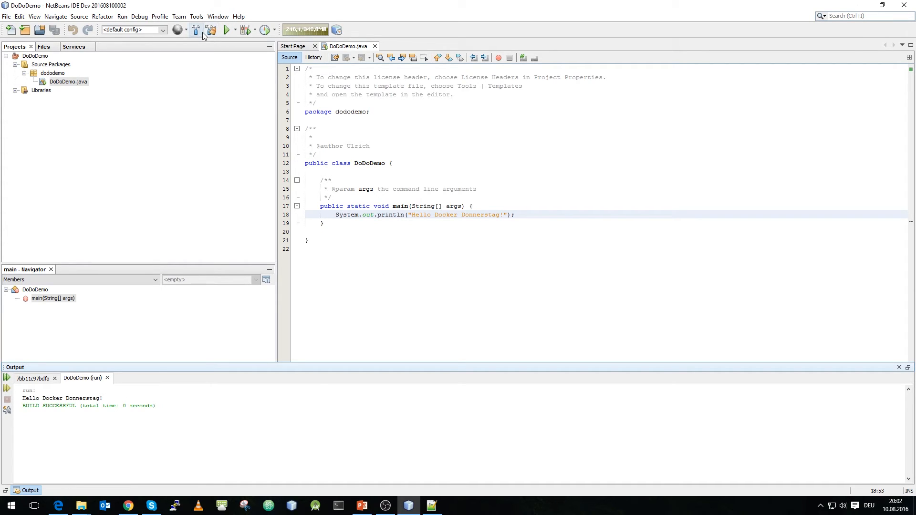
# - Clean and build DoDoDemo to produce dist/DoDoDemo.jar
pyautogui.click(211, 30)
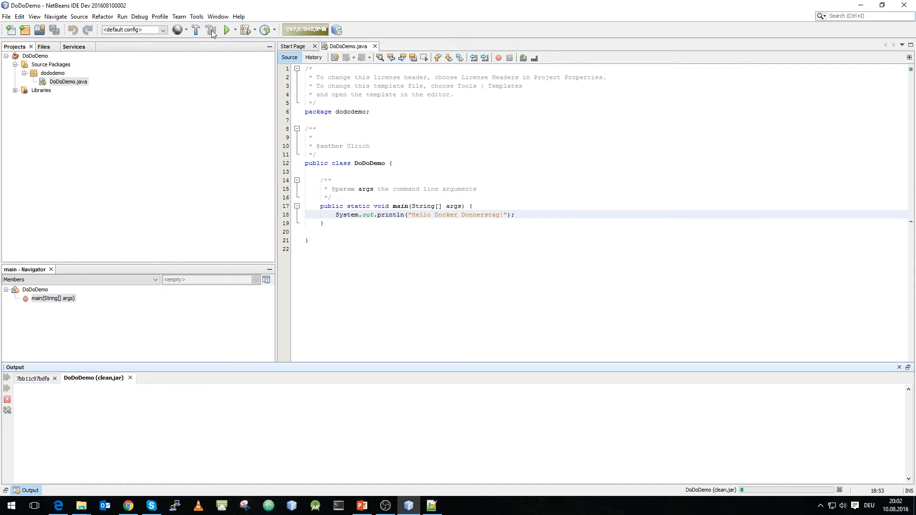
pyautogui.click(211, 30)
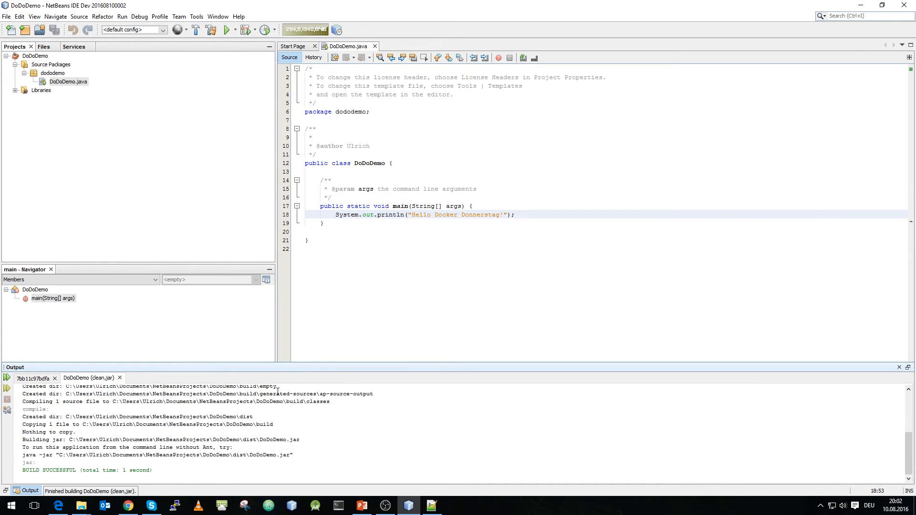
pyautogui.moveTo(252, 458)
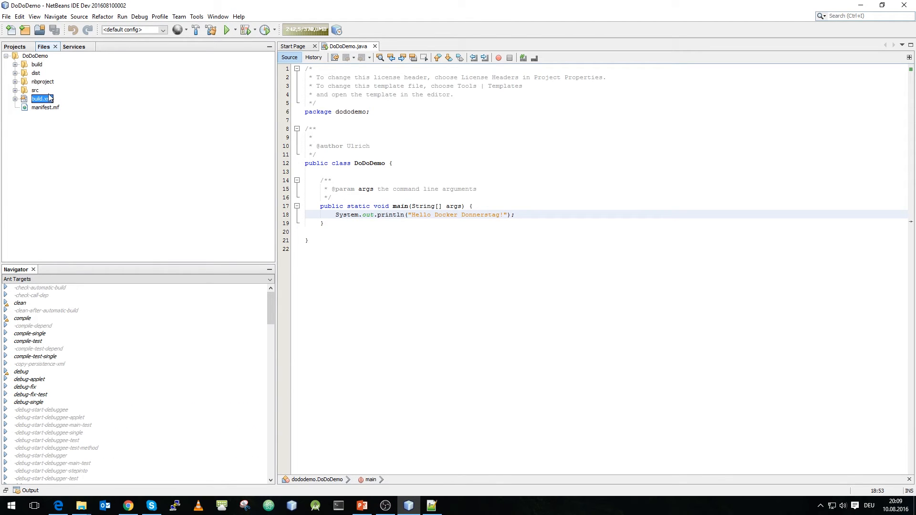
# - Add a Dockerfile to DoDoDemo from the Docker template, keeping the default name
pyautogui.rightClick(32, 55)
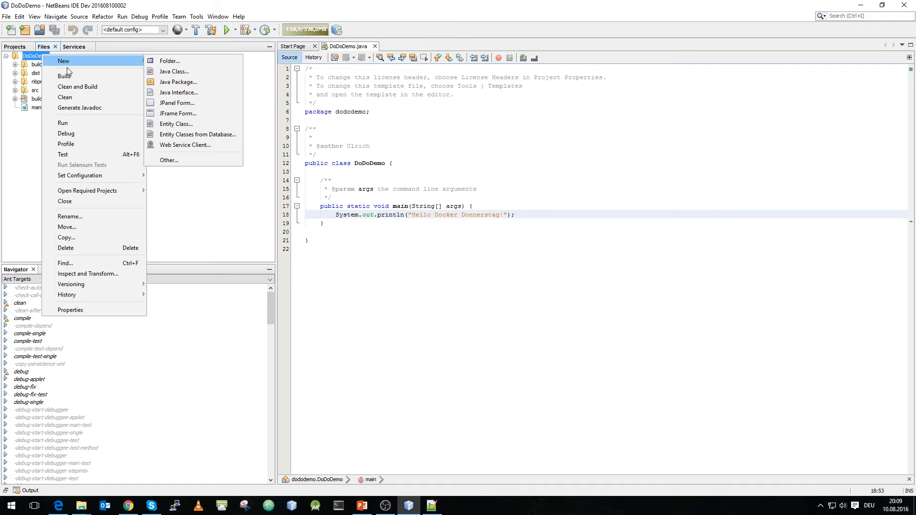
pyautogui.moveTo(169, 160)
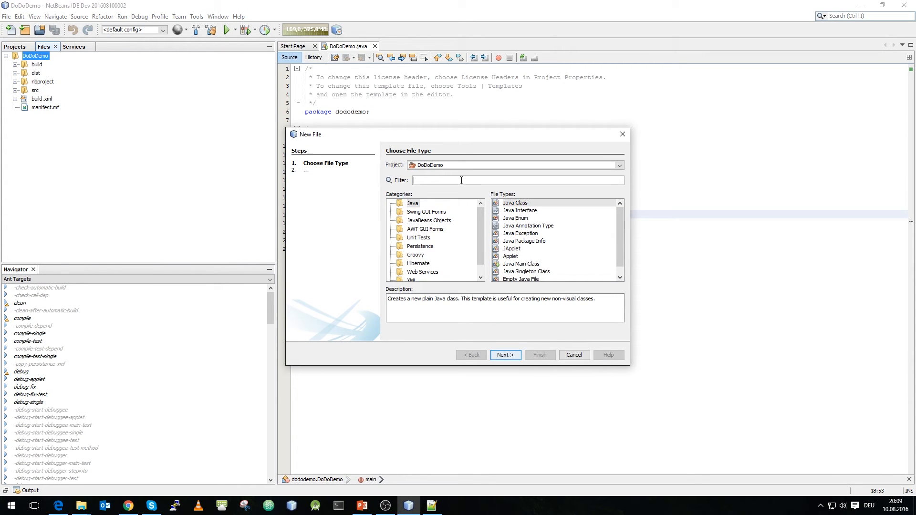
pyautogui.write('docker')
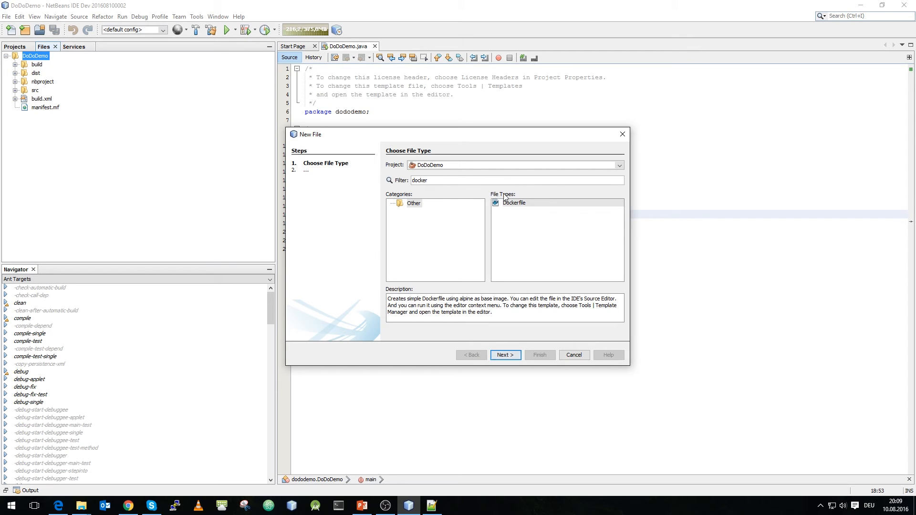
pyautogui.click(505, 354)
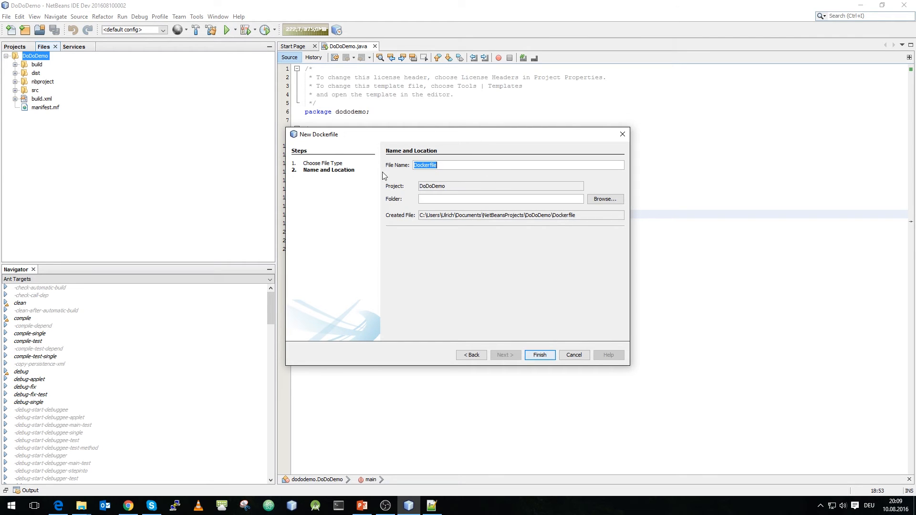
pyautogui.moveTo(516, 340)
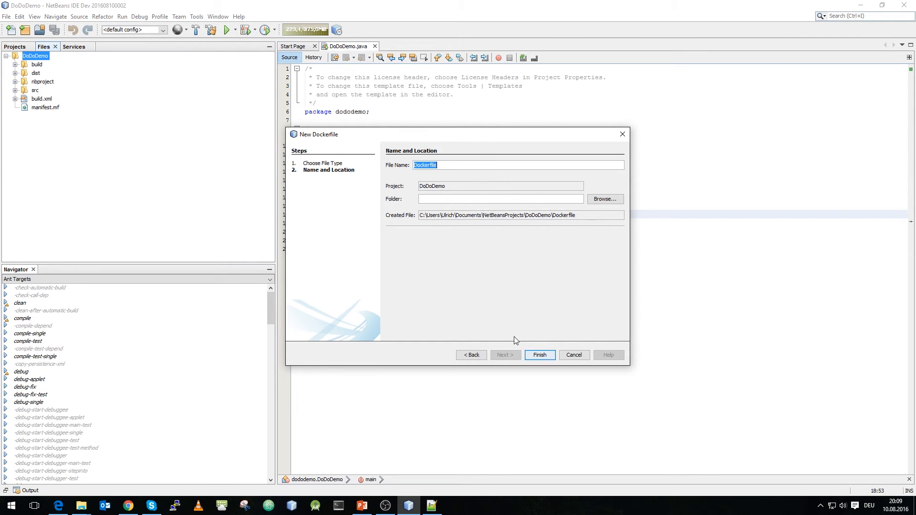
pyautogui.click(539, 355)
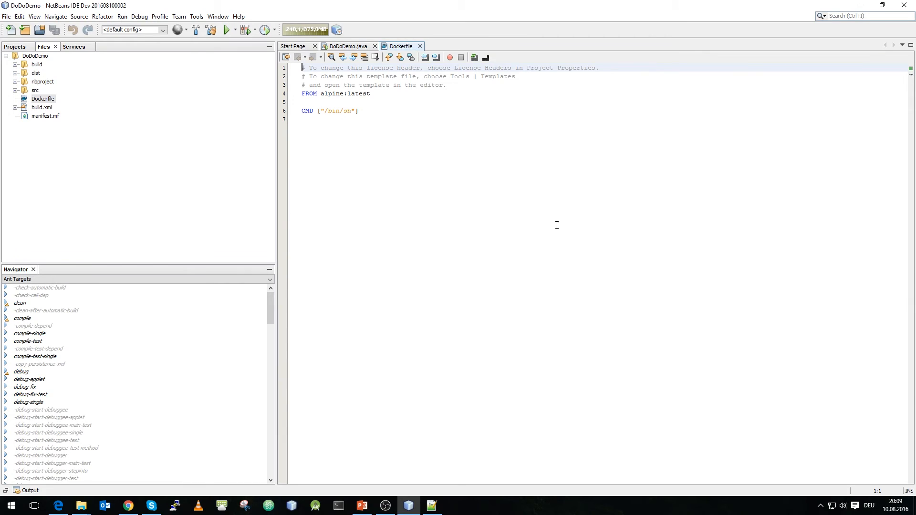
pyautogui.moveTo(362, 131)
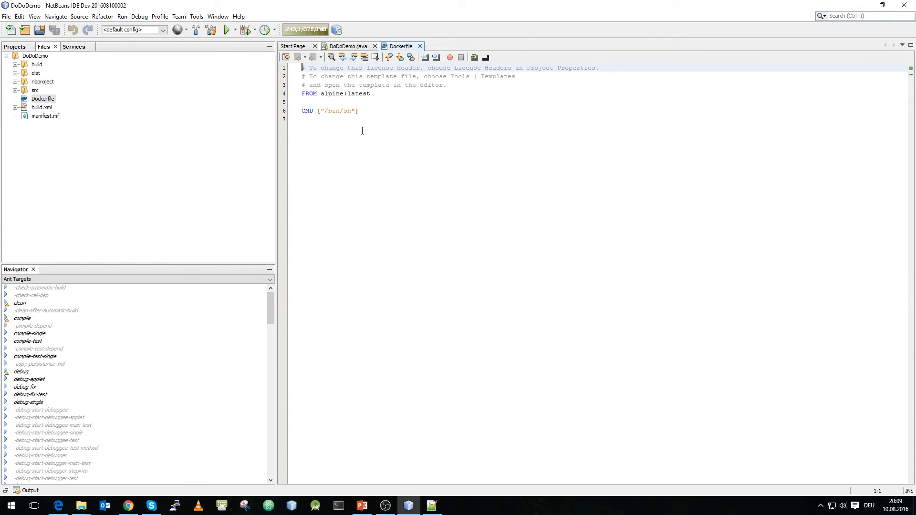
pyautogui.moveTo(414, 109)
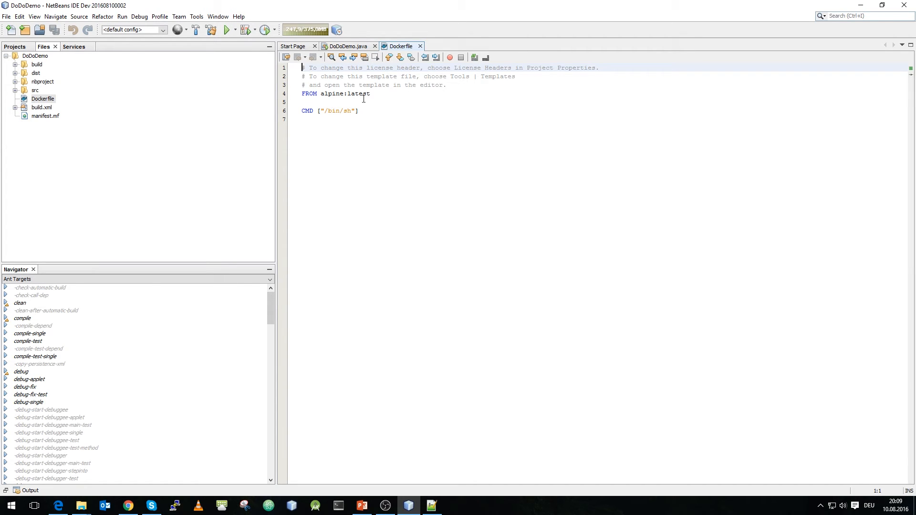
pyautogui.click(414, 102)
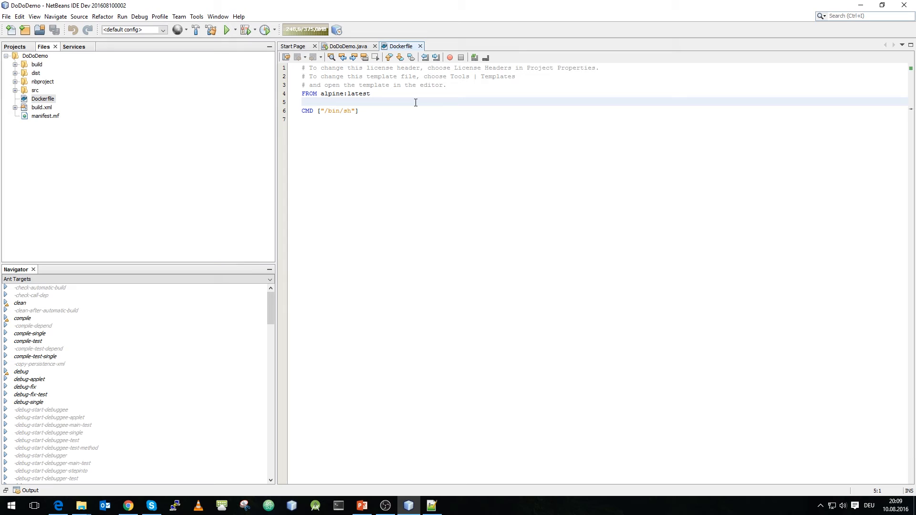
pyautogui.write('Fro')
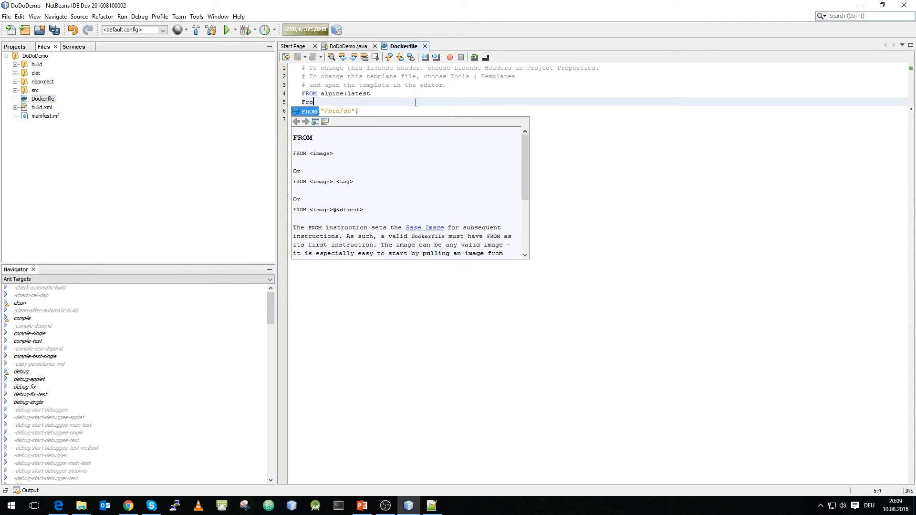
pyautogui.moveTo(345, 141)
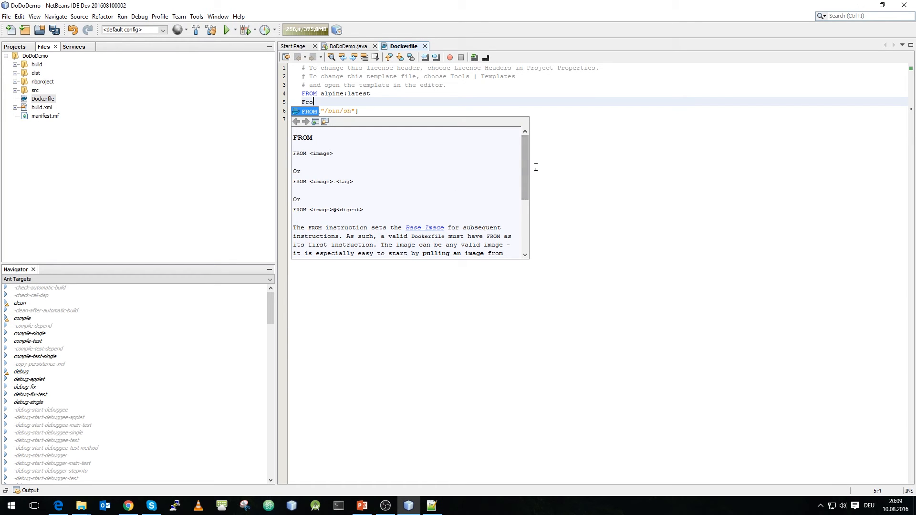
pyautogui.scroll(-3)
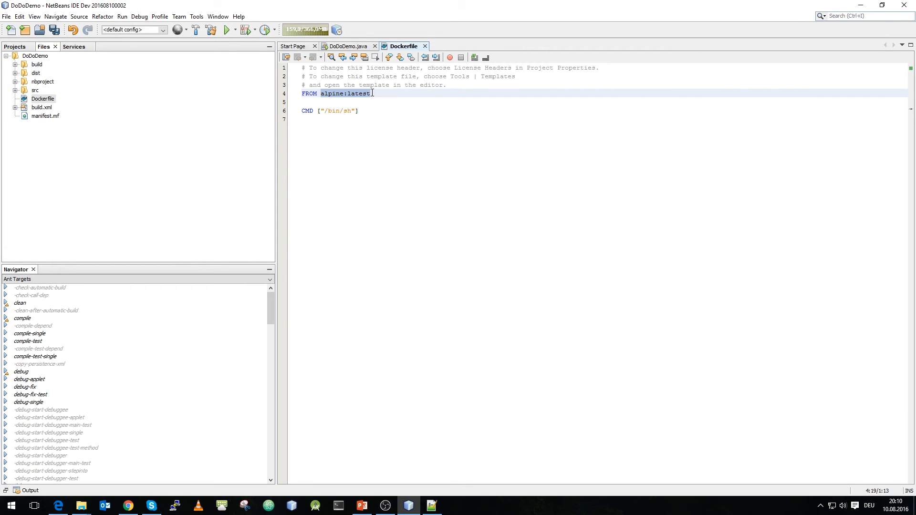
# - Base the image on anapsix/alpine-java and add '# copy jar to docker file' and 'copy dist/DoDoDemo.jar .'
pyautogui.write('anapsix/alpine-java')
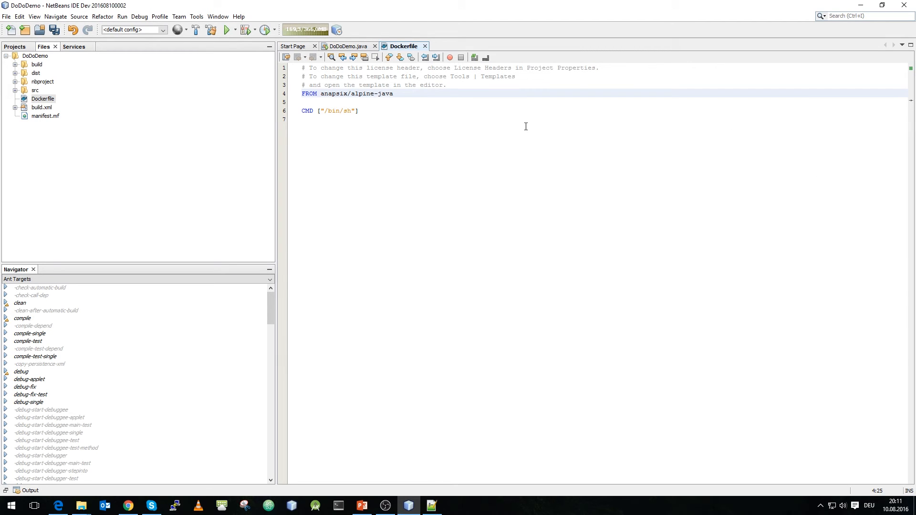
pyautogui.press('Enter')
pyautogui.write('# copy')
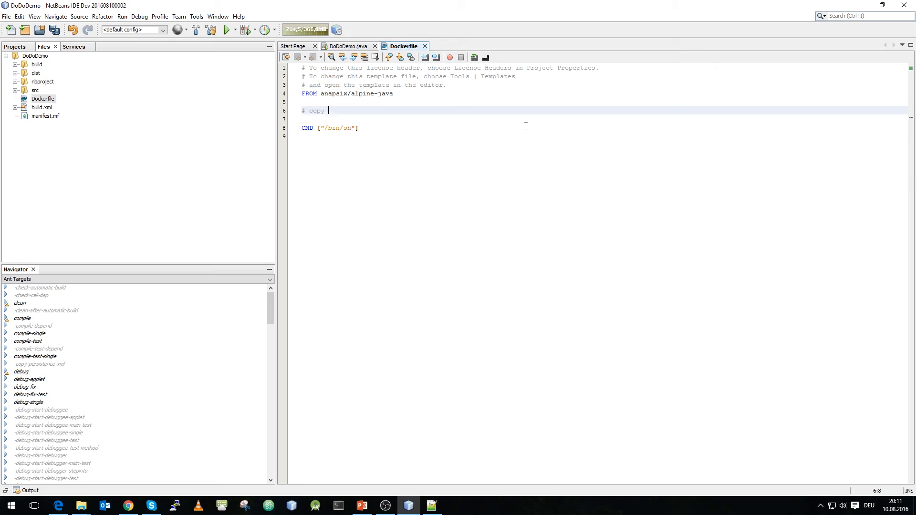
pyautogui.write('jar')
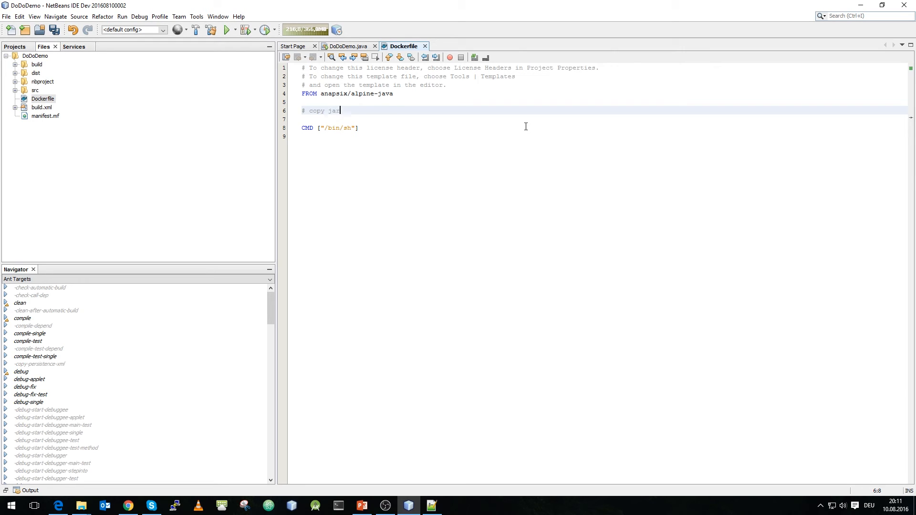
pyautogui.write('to do')
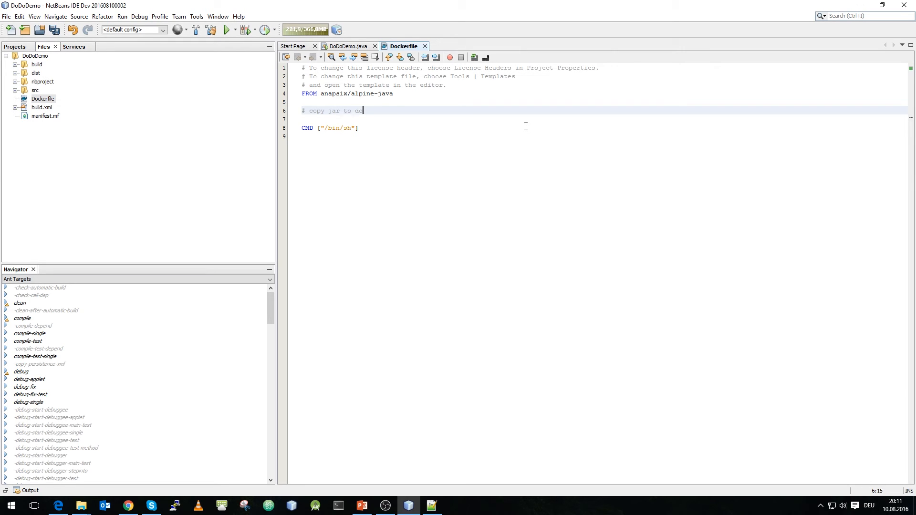
pyautogui.write('cker file')
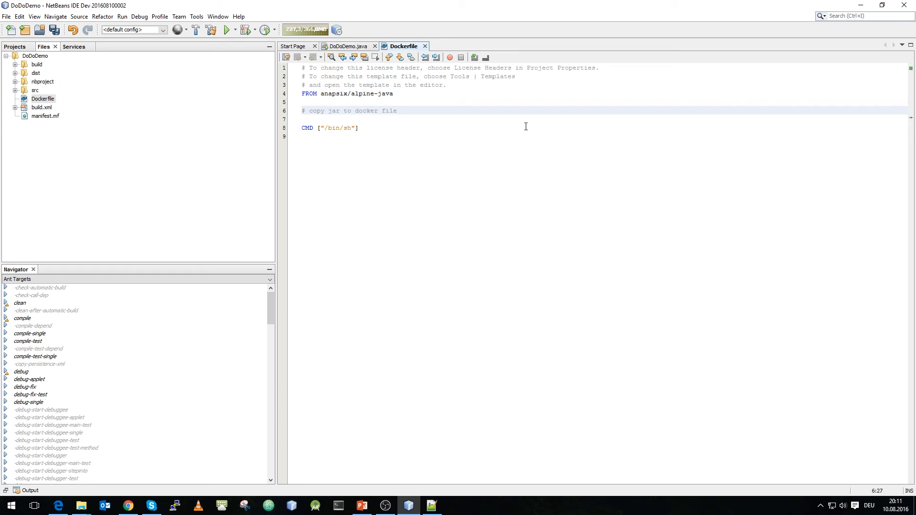
pyautogui.write('c')
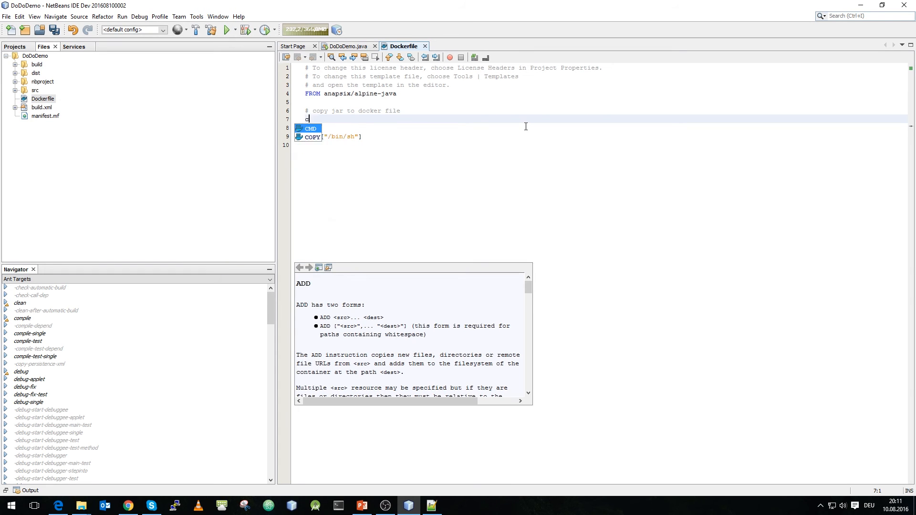
pyautogui.write('opy')
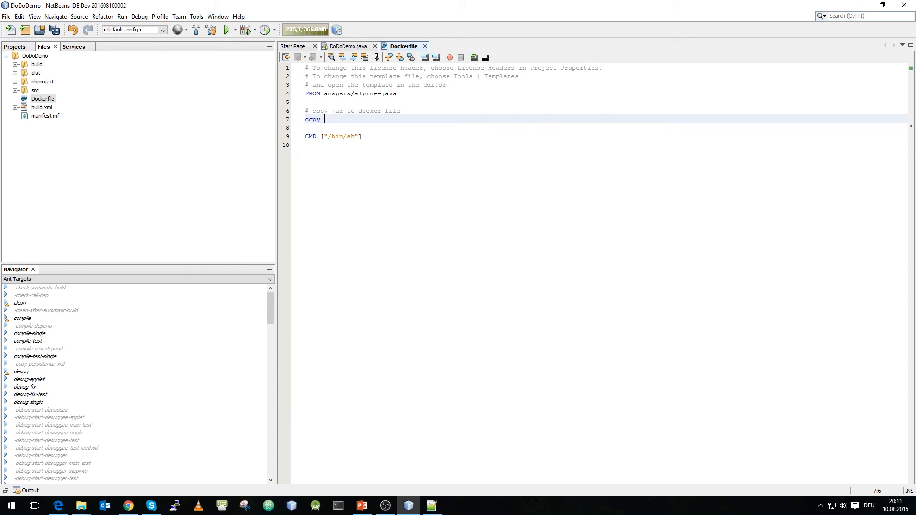
pyautogui.write('dist')
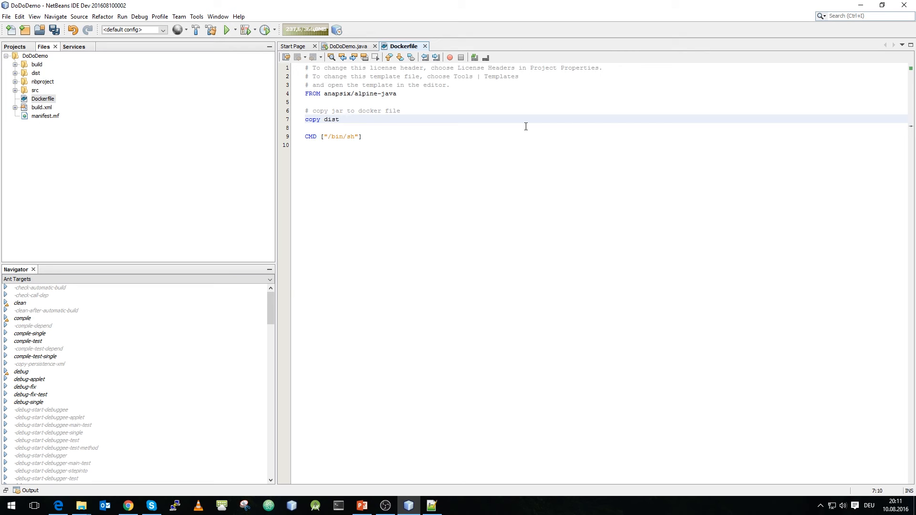
pyautogui.write('/')
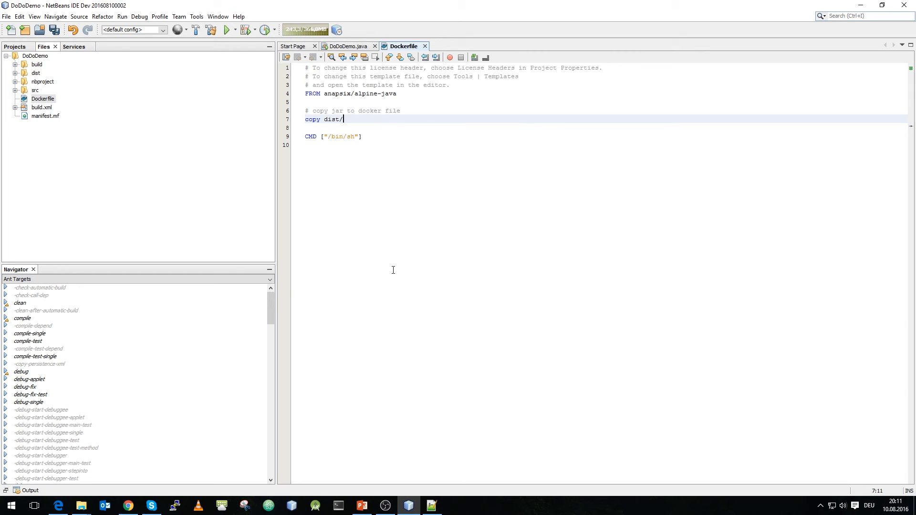
pyautogui.moveTo(29, 490)
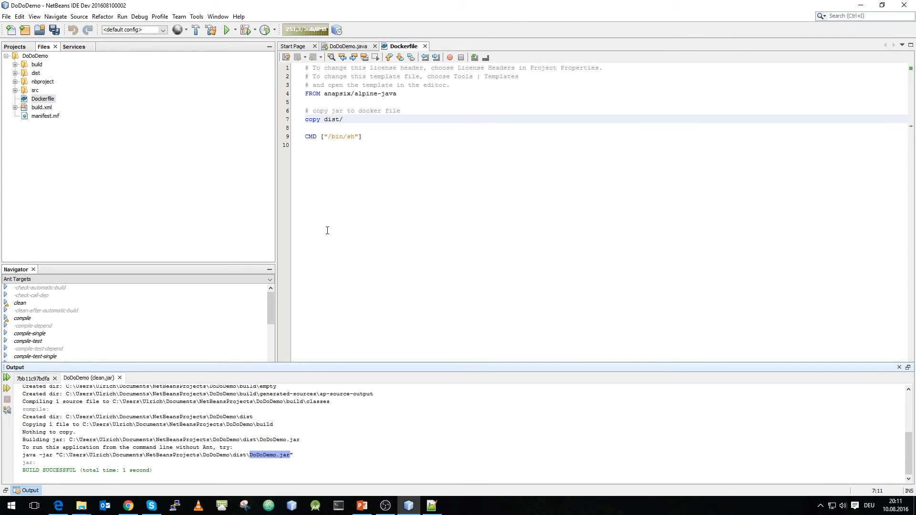
pyautogui.write('DoDoDemo.jar')
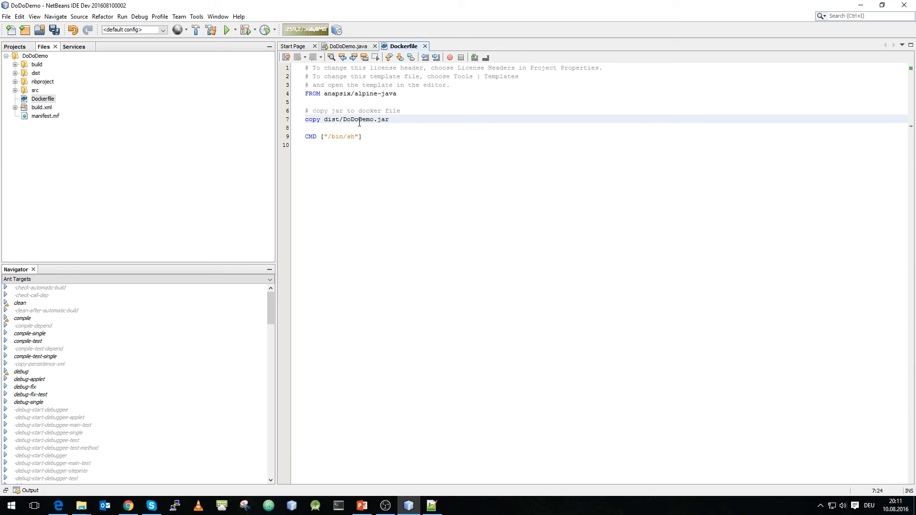
pyautogui.write('.')
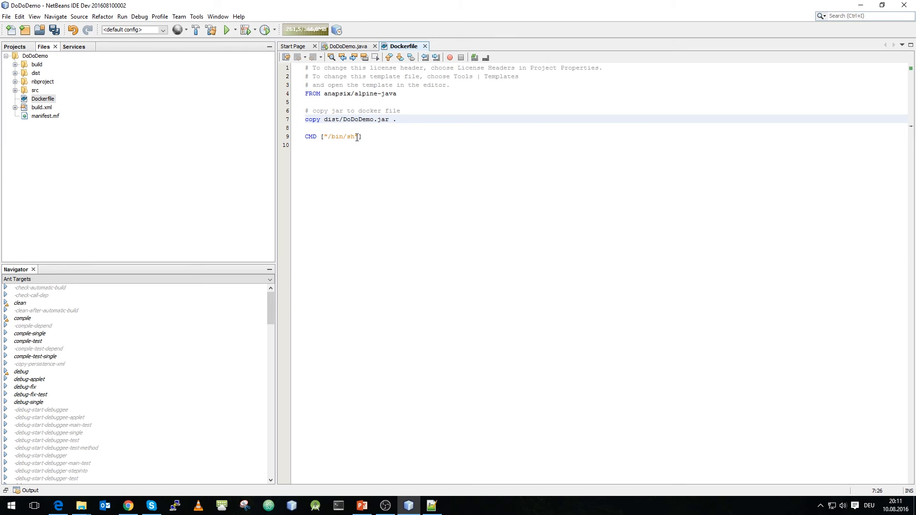
# - Change the CMD line to ["java", "-jar", "DoDoDemo.jar"] and save the Dockerfile
pyautogui.doubleClick(343, 137)
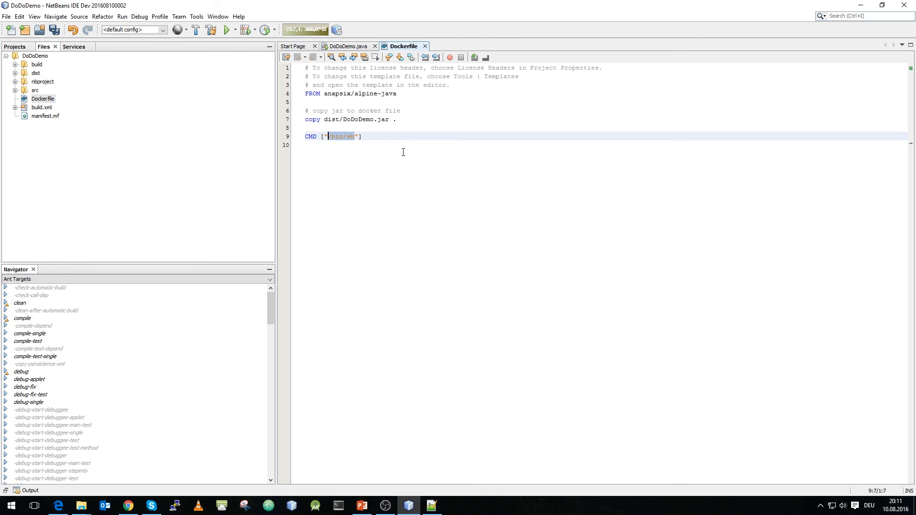
pyautogui.write('/')
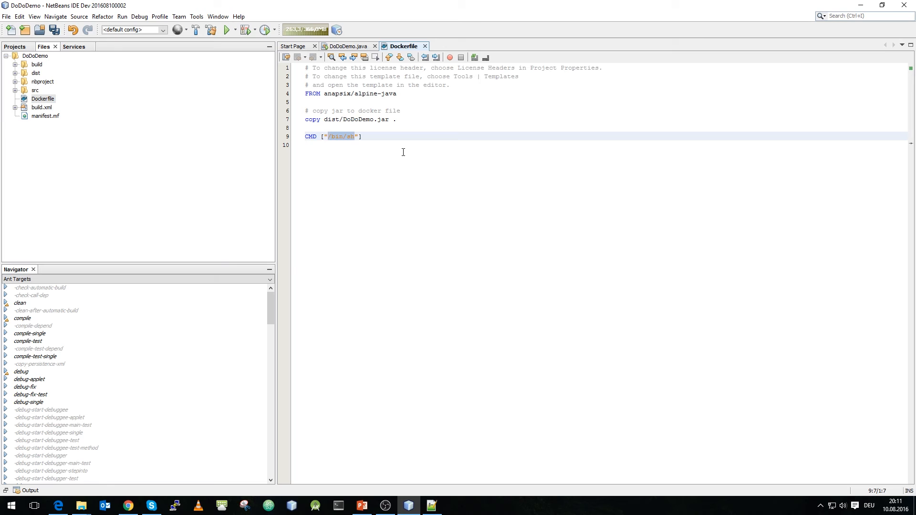
pyautogui.write('java" , "äj')
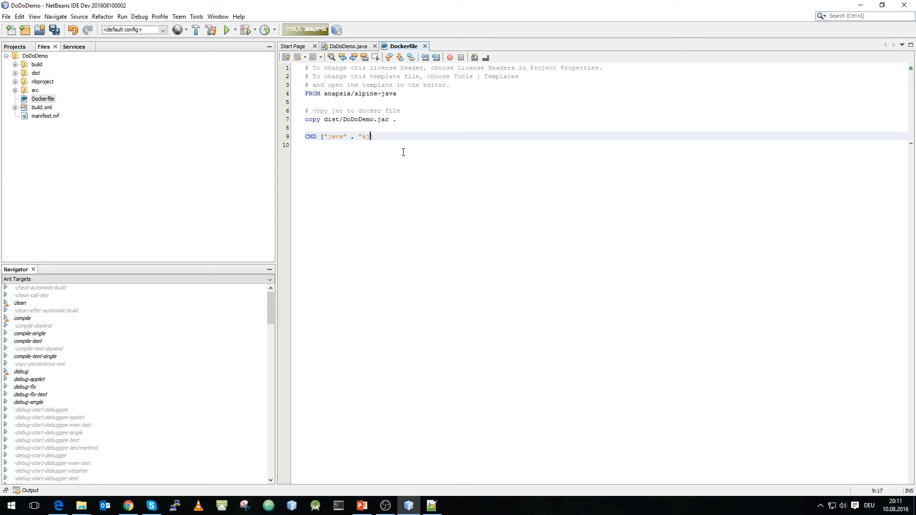
pyautogui.press('BackSpace')
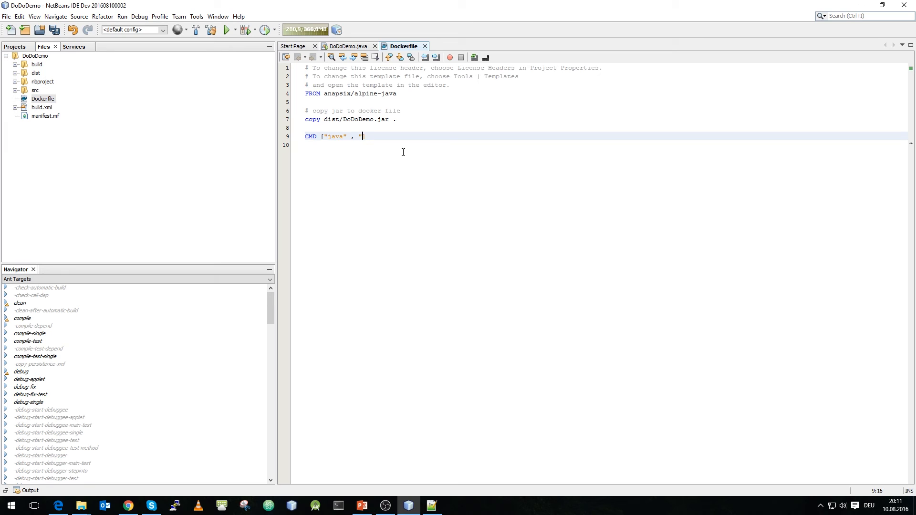
pyautogui.write('-')
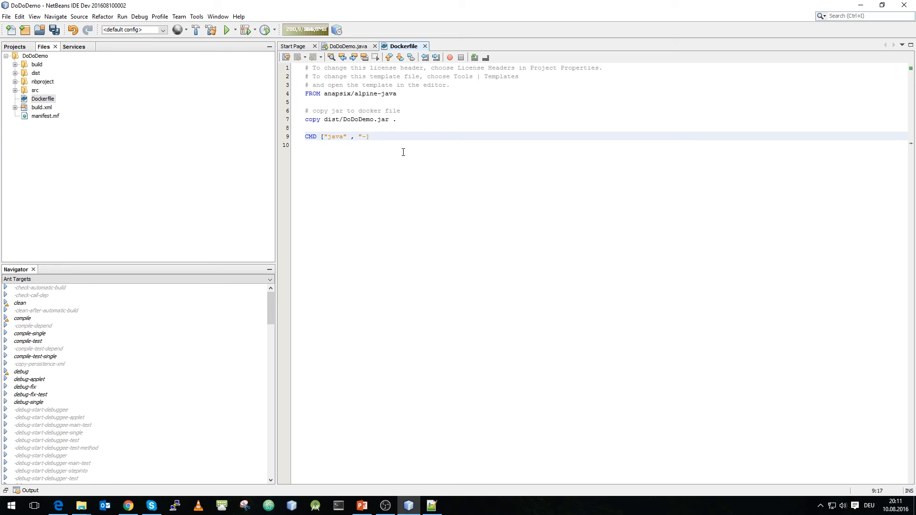
pyautogui.write('jar" ,')
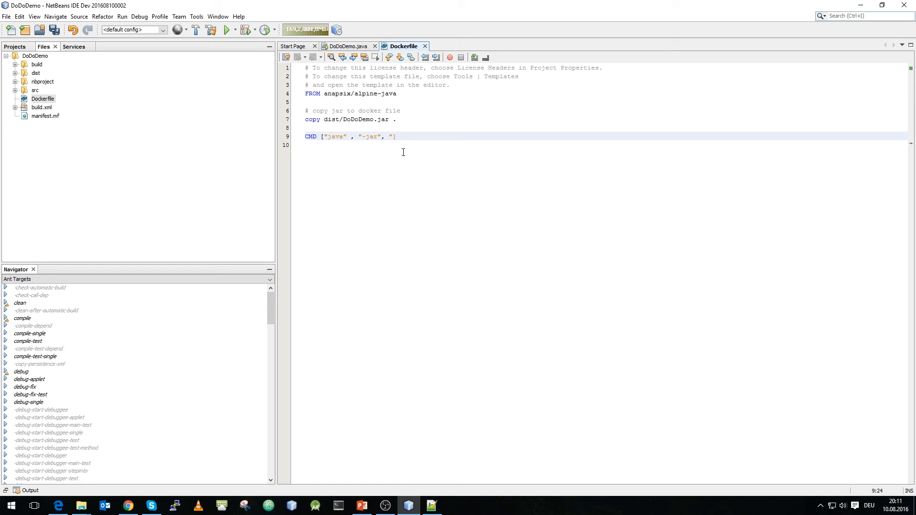
pyautogui.write('DoDoDemo.jar')
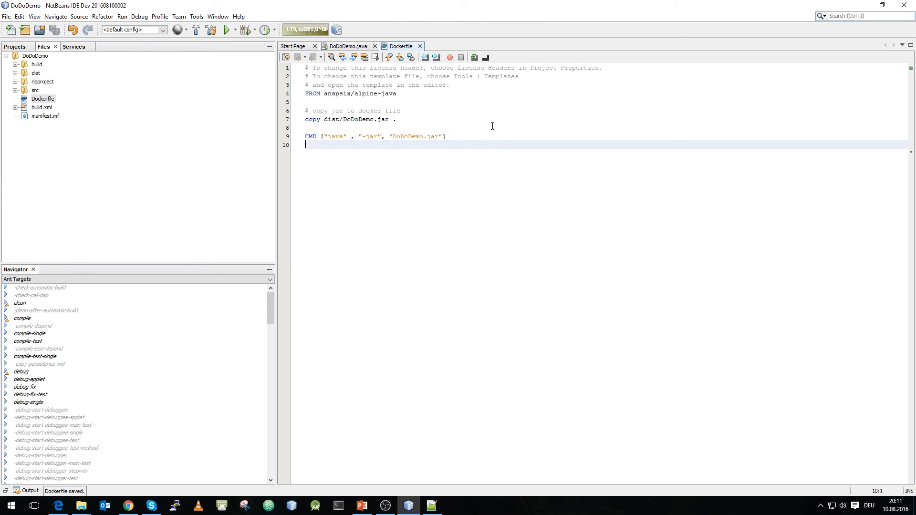
pyautogui.rightClick(42, 98)
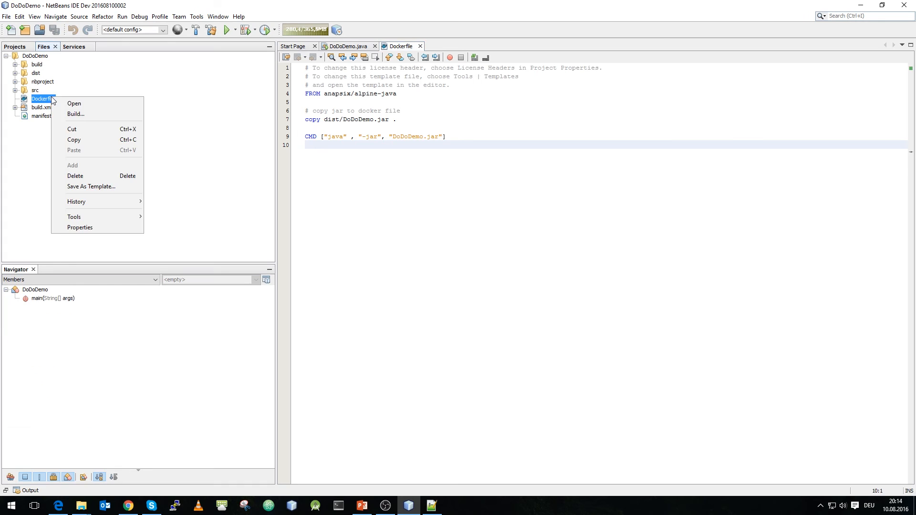
# - Start building an image from the Dockerfile with repository ulrix/dododemo, advancing to build options
pyautogui.click(76, 114)
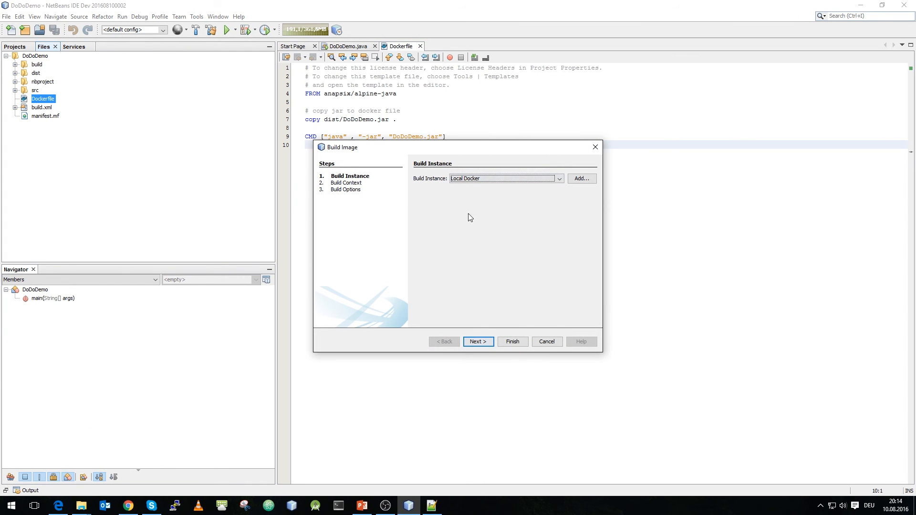
pyautogui.moveTo(584, 184)
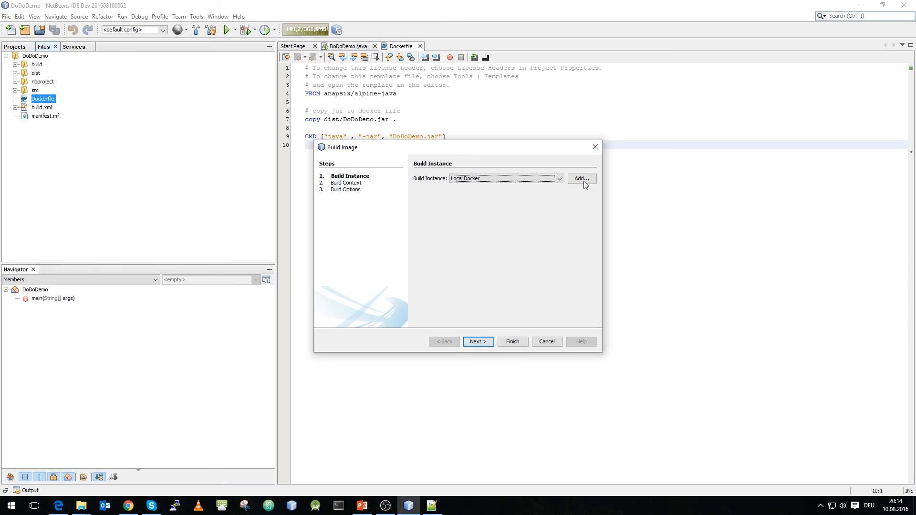
pyautogui.moveTo(498, 319)
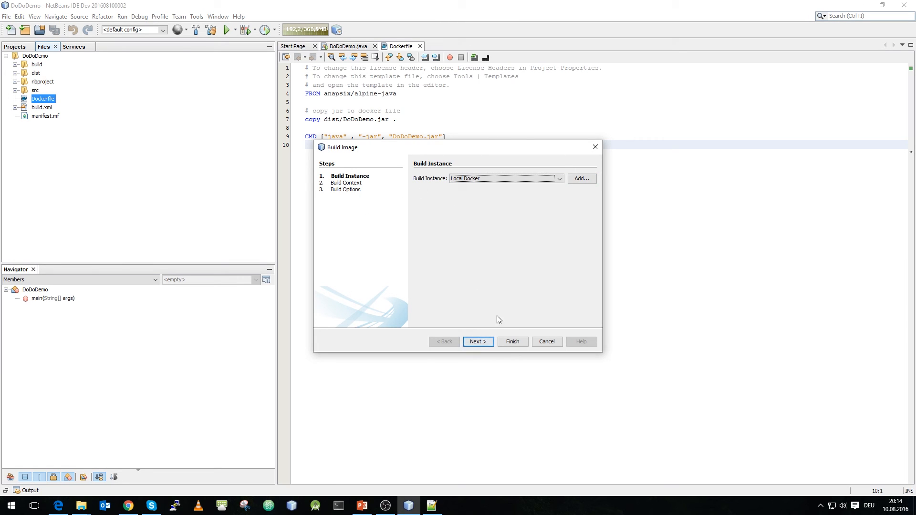
pyautogui.click(477, 341)
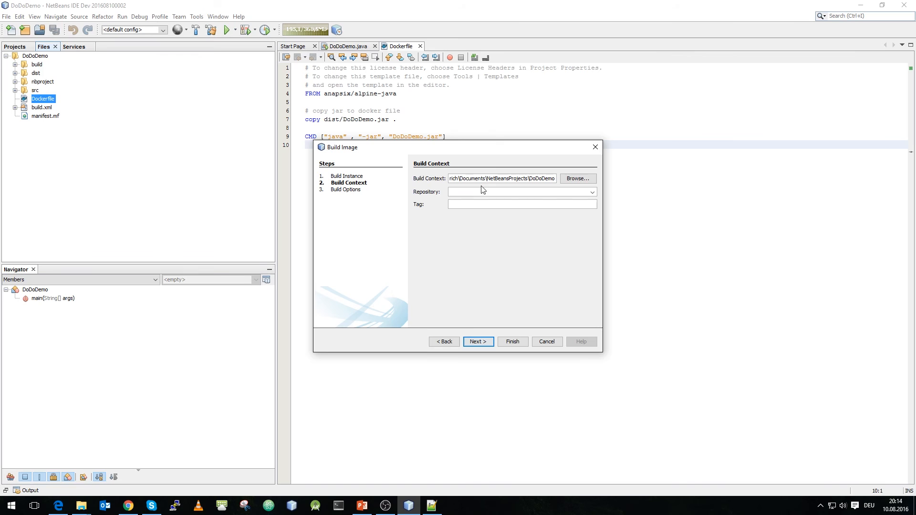
pyautogui.click(518, 192)
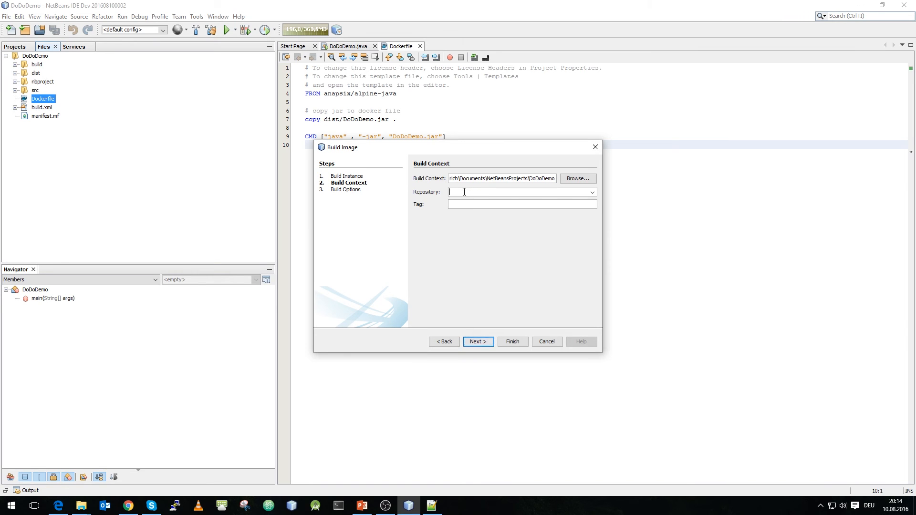
pyautogui.write('ulrix/')
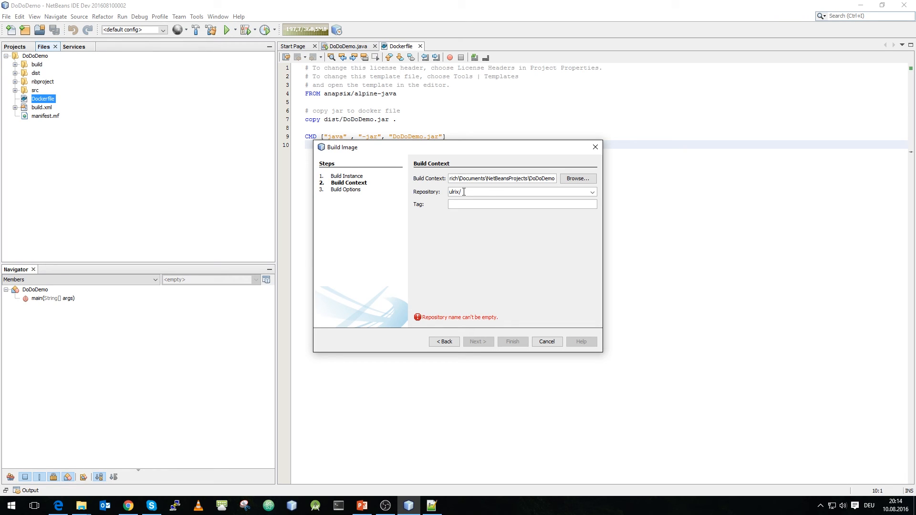
pyautogui.write('dodo')
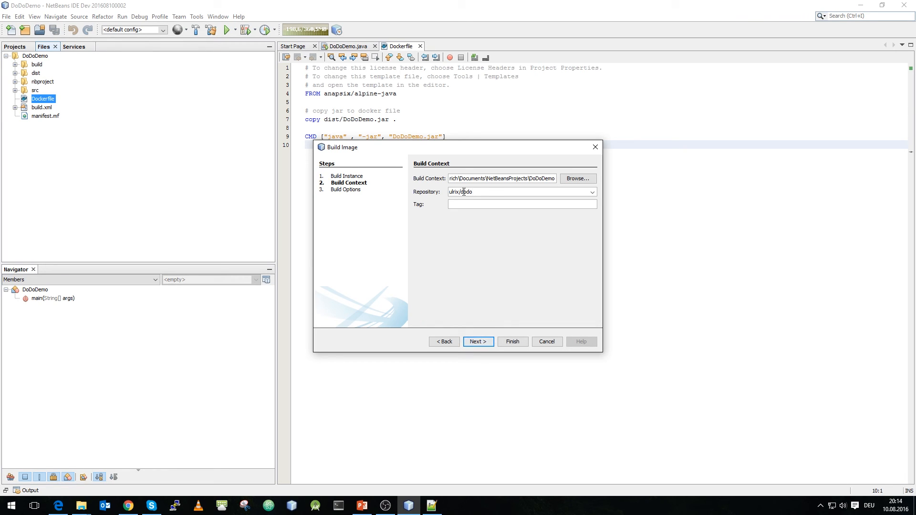
pyautogui.write('java')
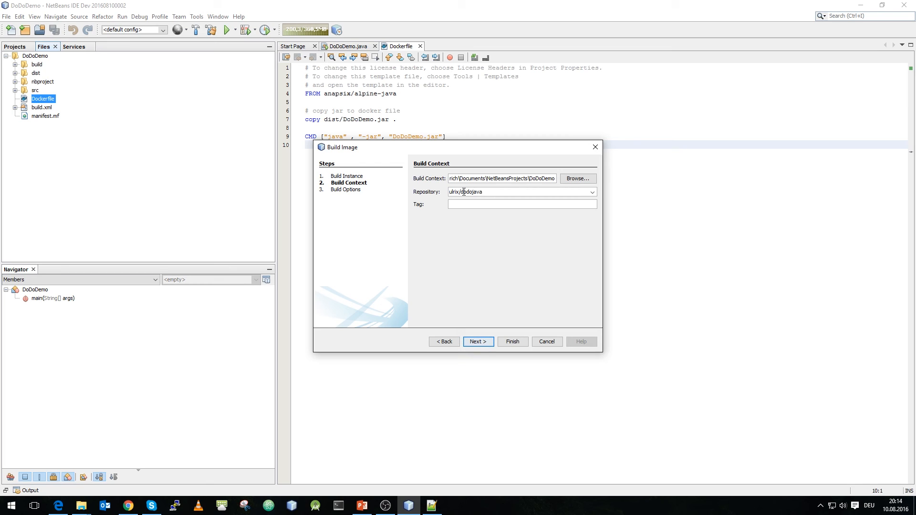
pyautogui.press('BackSpace')
pyautogui.write('demo')
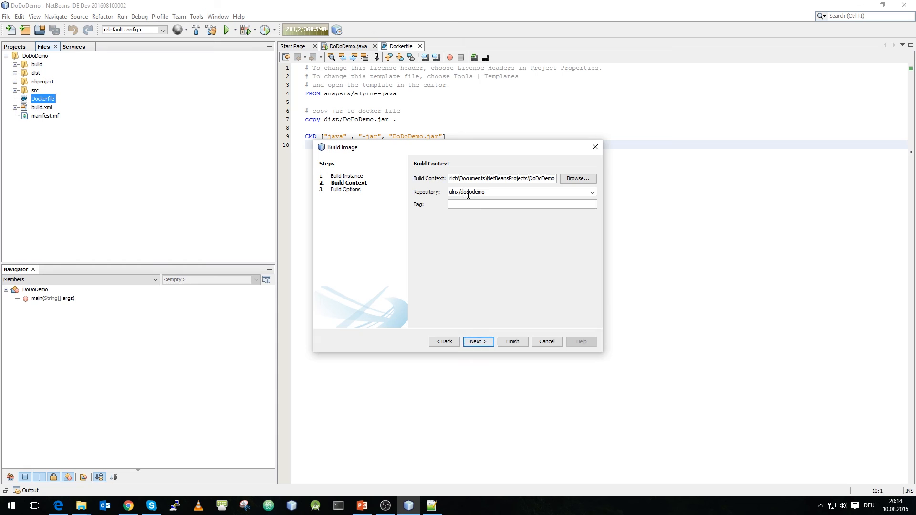
pyautogui.moveTo(477, 231)
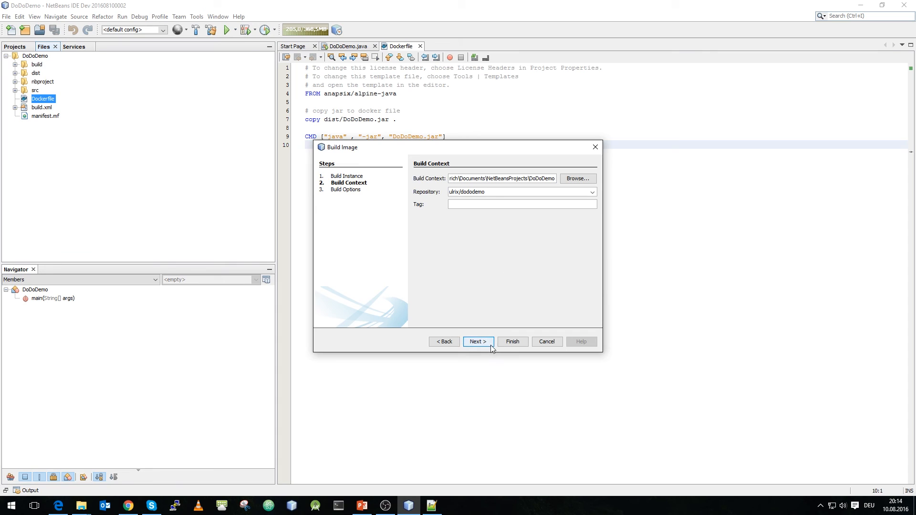
pyautogui.click(477, 342)
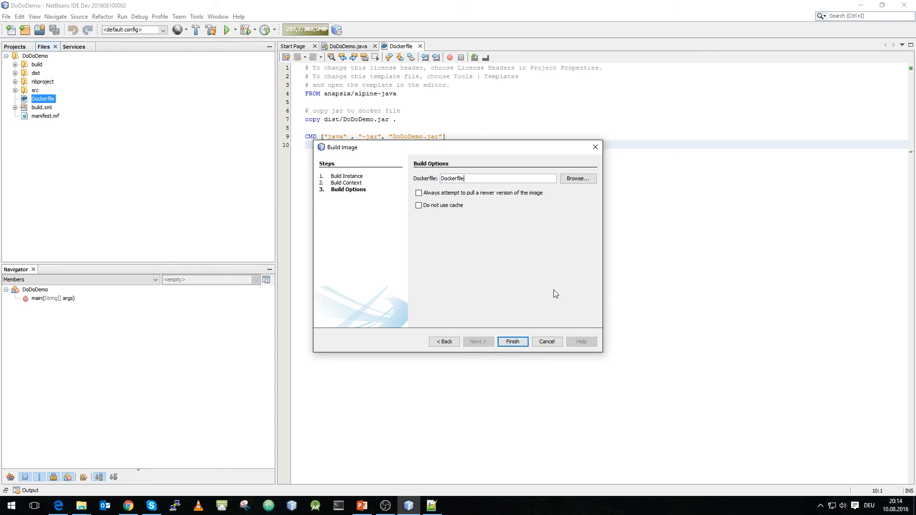
pyautogui.moveTo(487, 172)
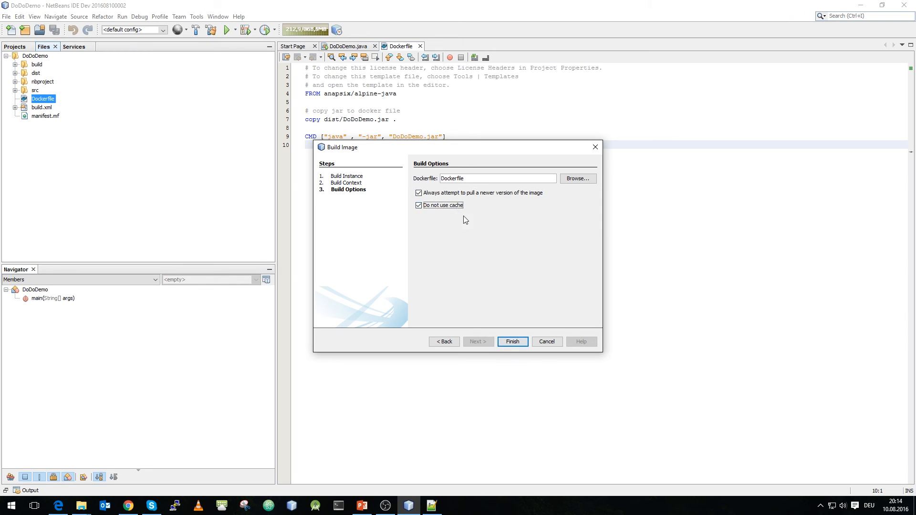
pyautogui.moveTo(530, 224)
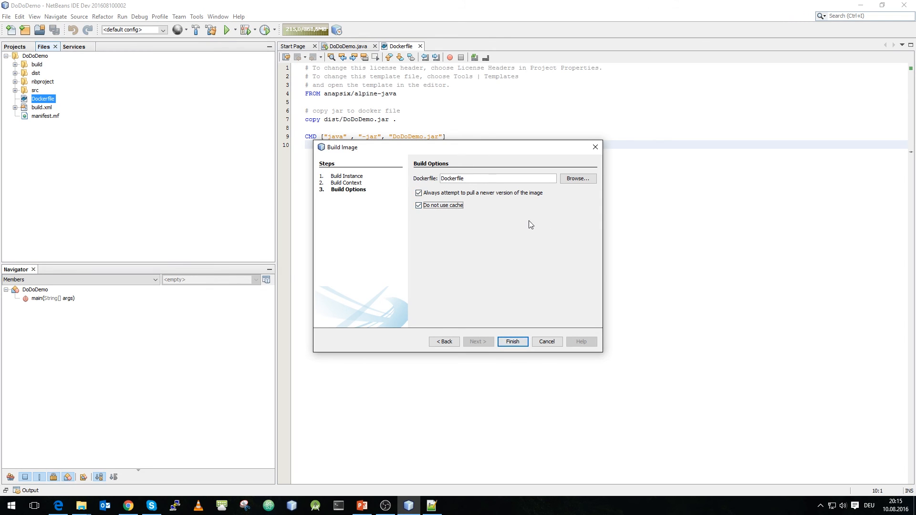
pyautogui.moveTo(531, 316)
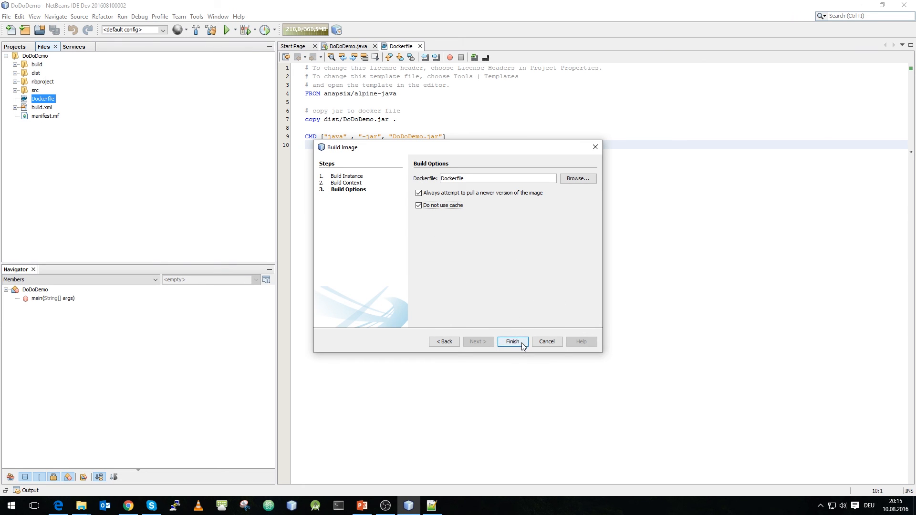
# - Finish the wizard to build the ulrix/dododemo image, ending with Successfully built 69da3af462fd
pyautogui.click(512, 341)
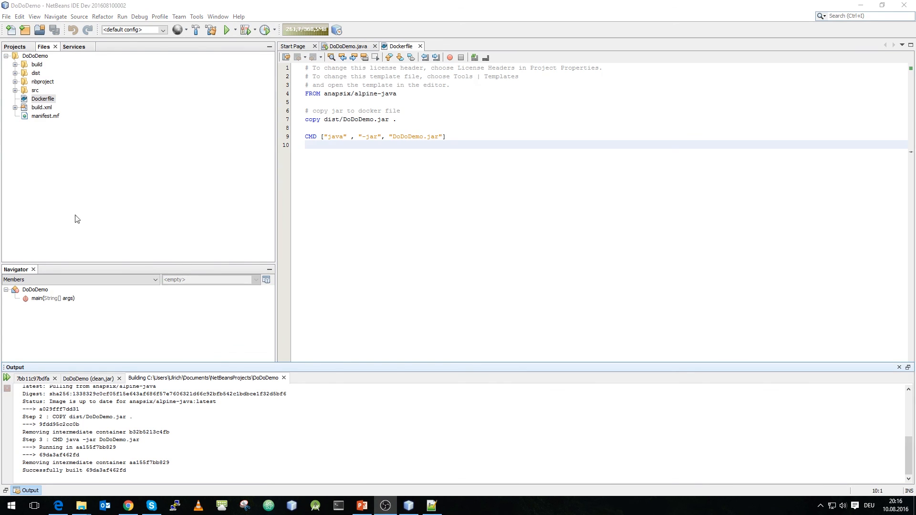
# - Run ulrix/dododemo:latest as container dockerlivedemo with a pseudo TTY, advancing to port bindings
pyautogui.click(73, 46)
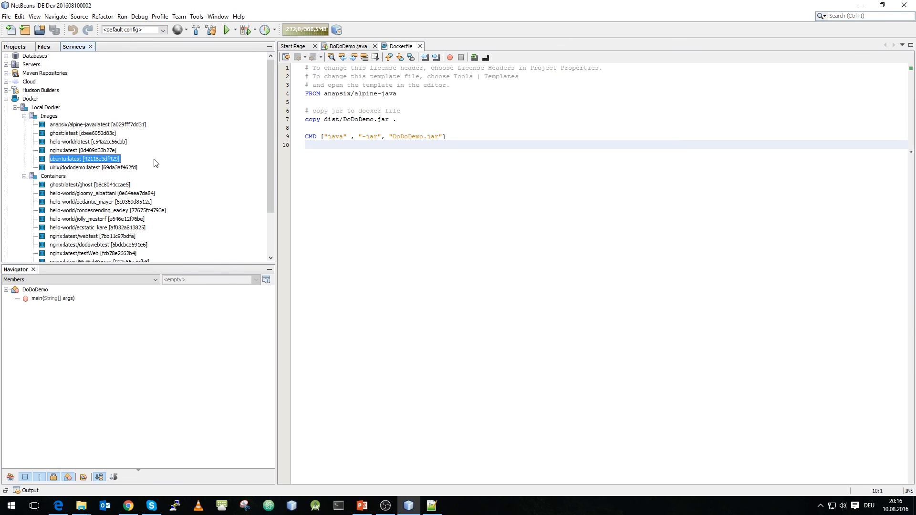
pyautogui.click(94, 167)
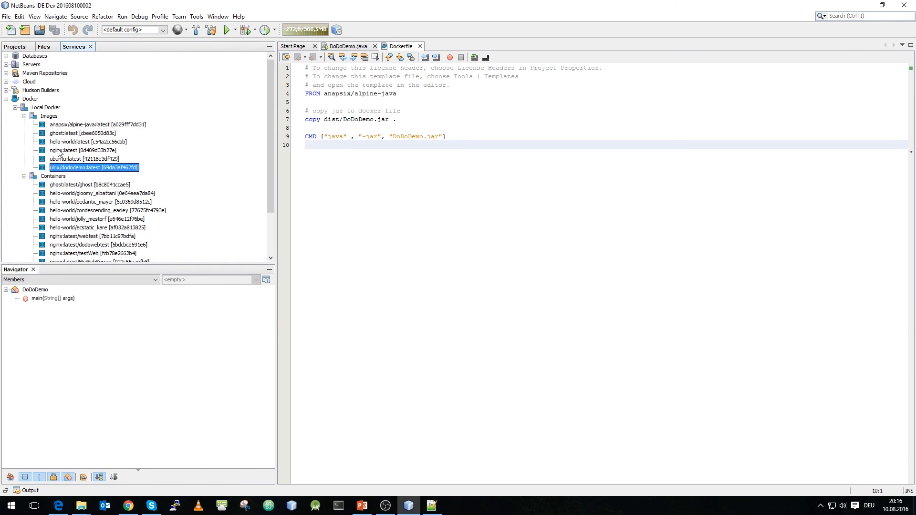
pyautogui.rightClick(94, 167)
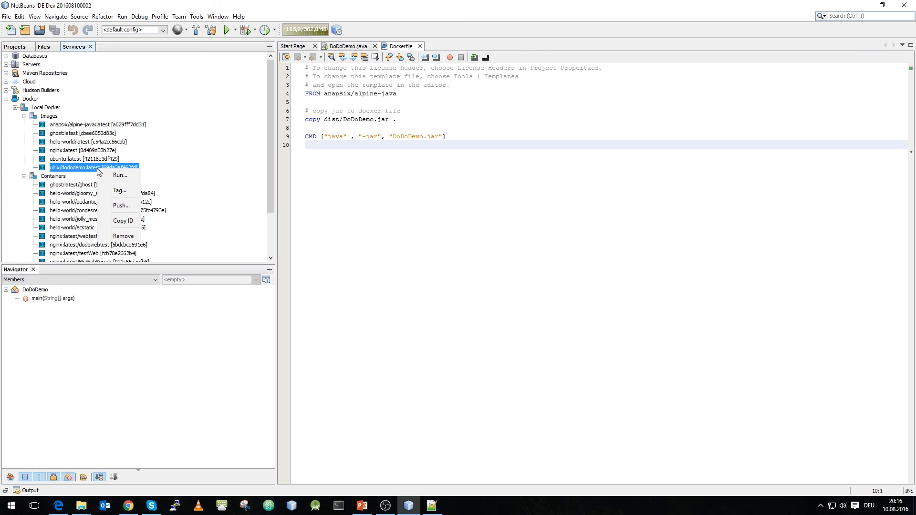
pyautogui.click(121, 175)
pyautogui.write('dockerlivedemo')
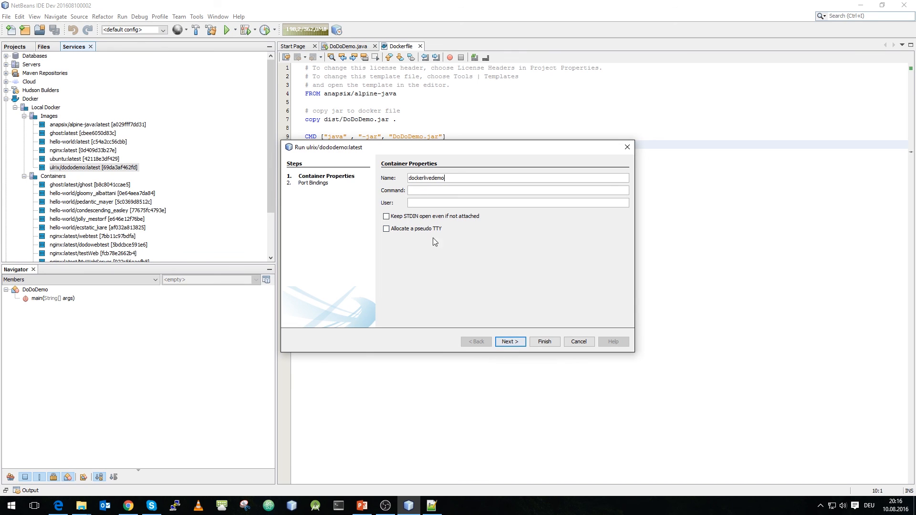
pyautogui.click(386, 228)
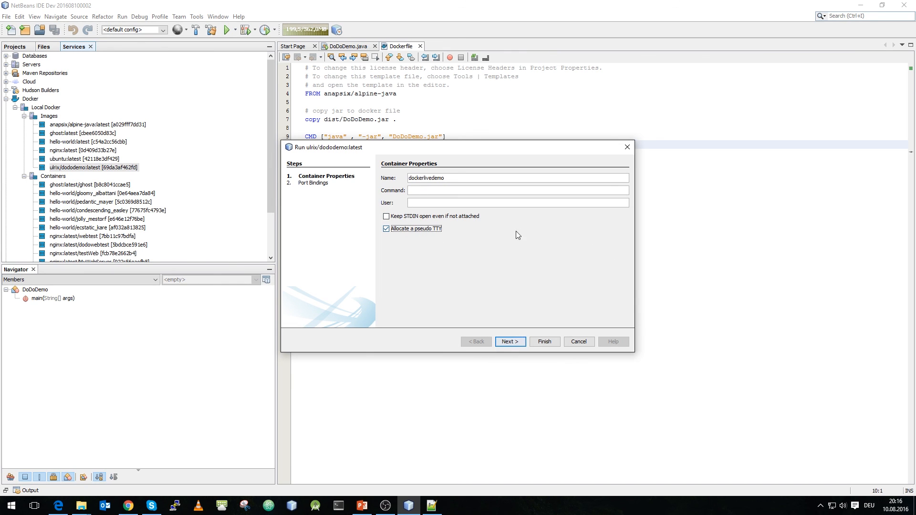
pyautogui.moveTo(496, 245)
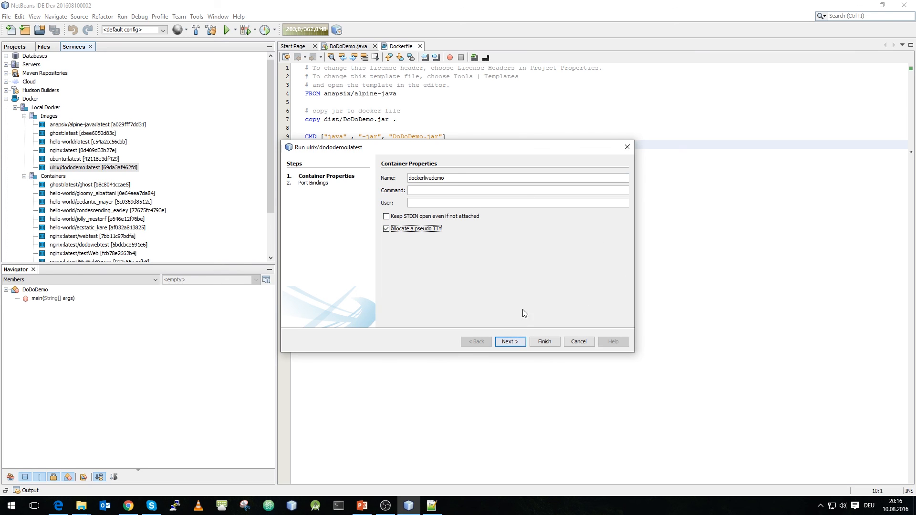
pyautogui.click(509, 341)
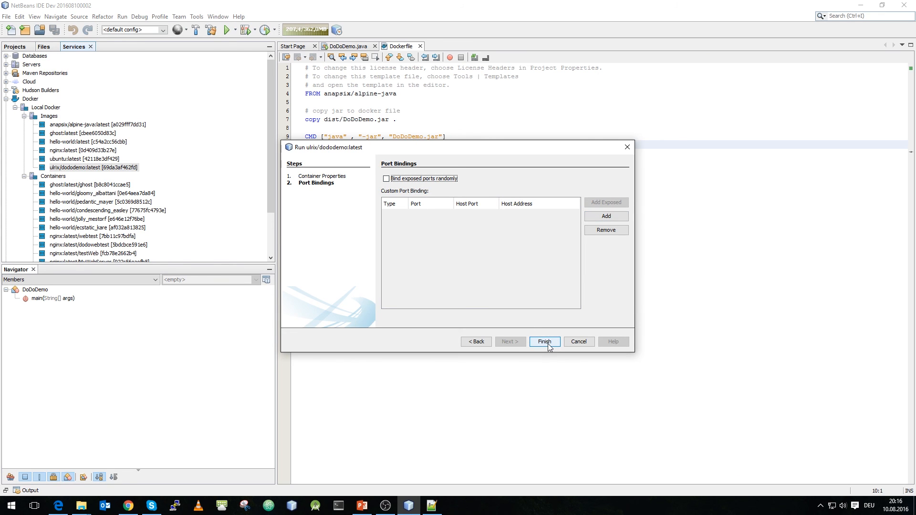
# - Launch the dockerlivedemo container and see 'Hello Docker Donnerstag!' in its output
pyautogui.click(544, 342)
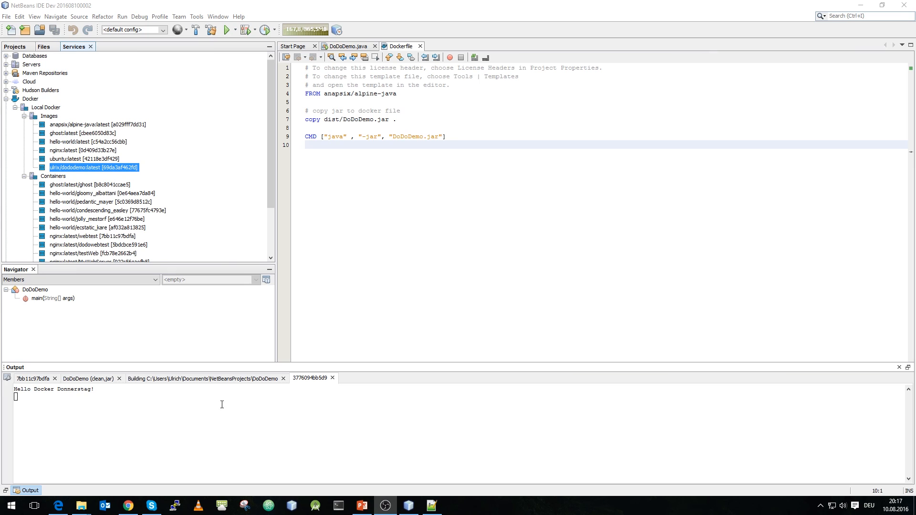
pyautogui.moveTo(378, 320)
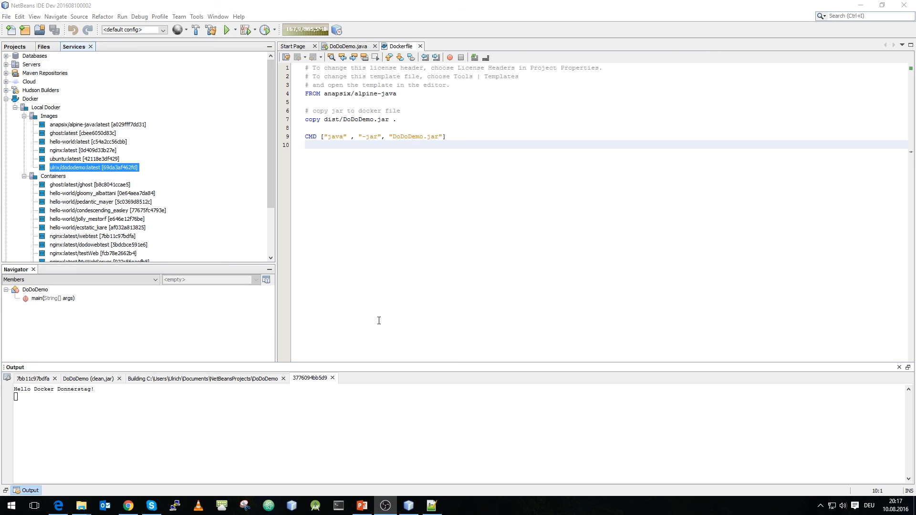